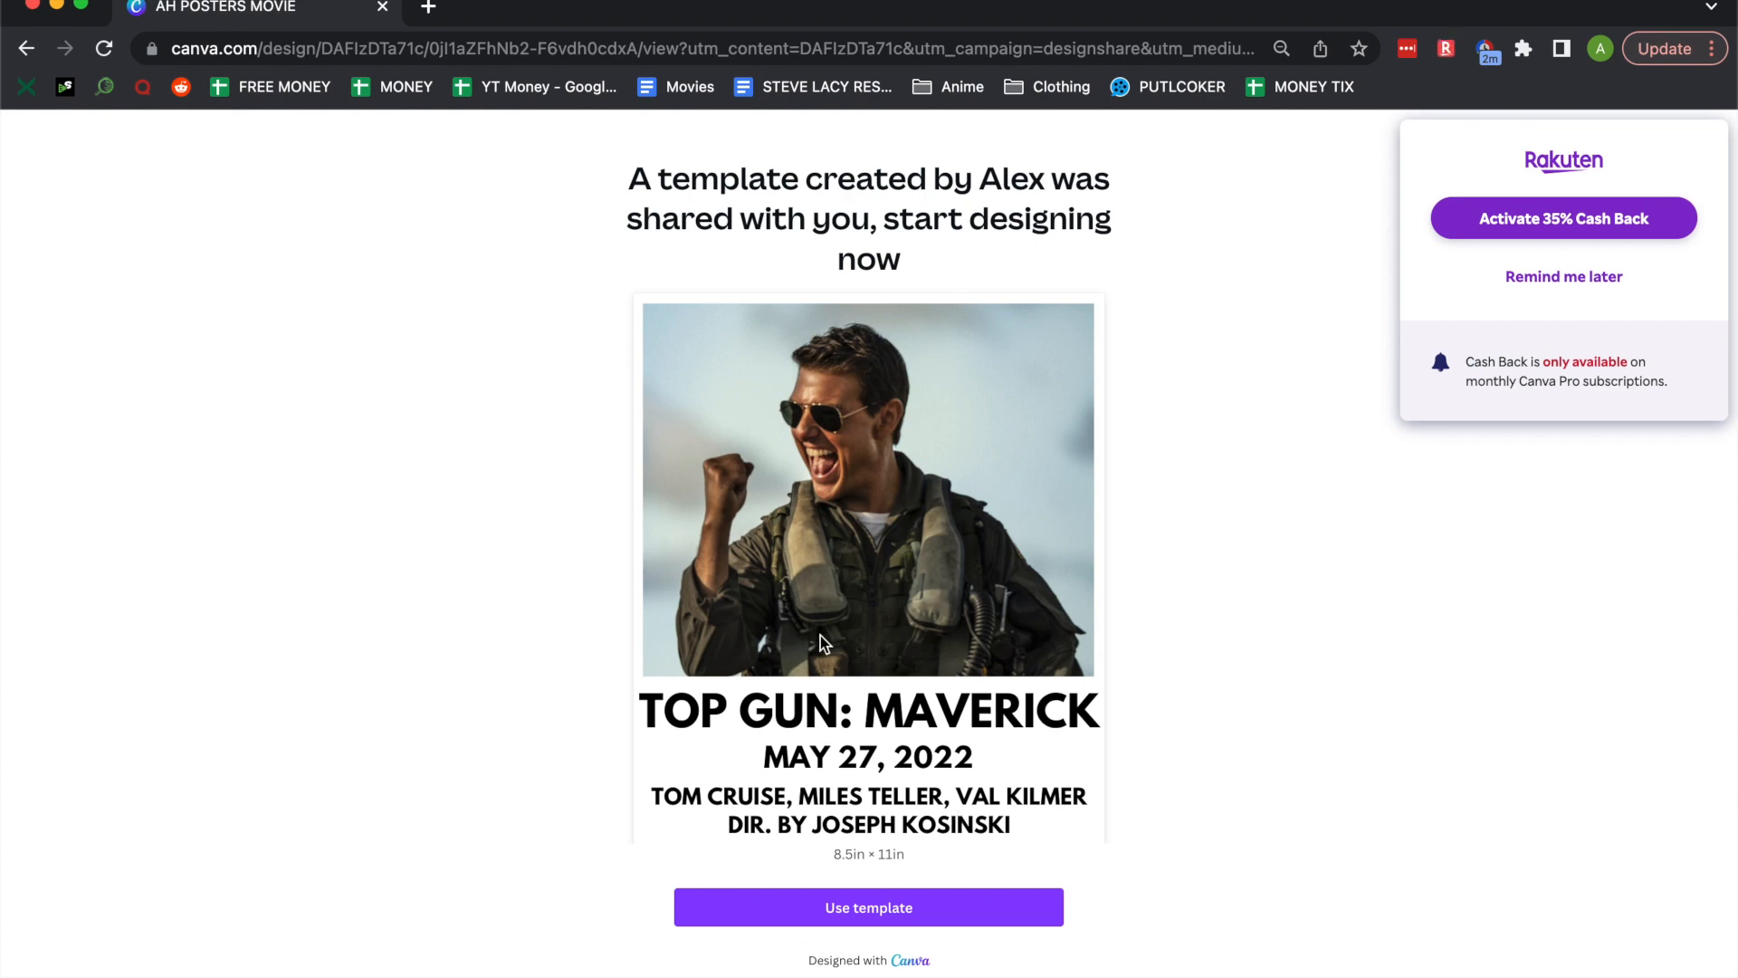
- Start an editable copy of the shared Top Gun: Maverick poster template
{"action": "left_click", "coordinate": [867, 907]}
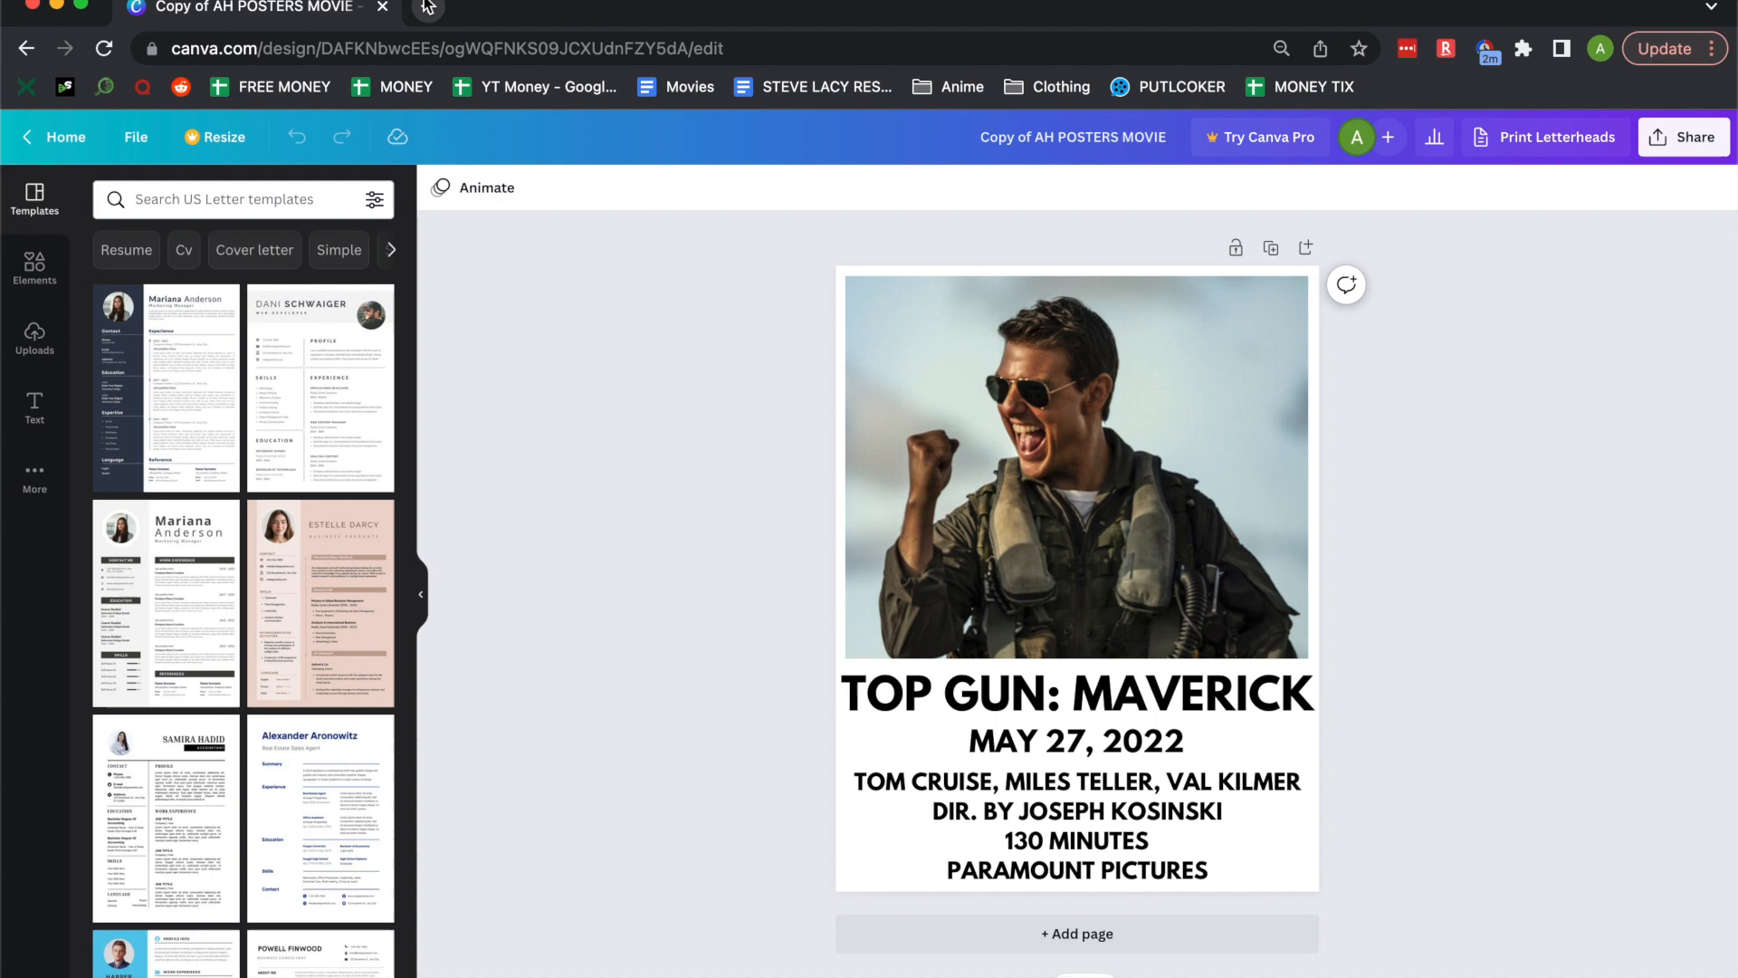
{"action": "mouse_move", "coordinate": [425, 9]}
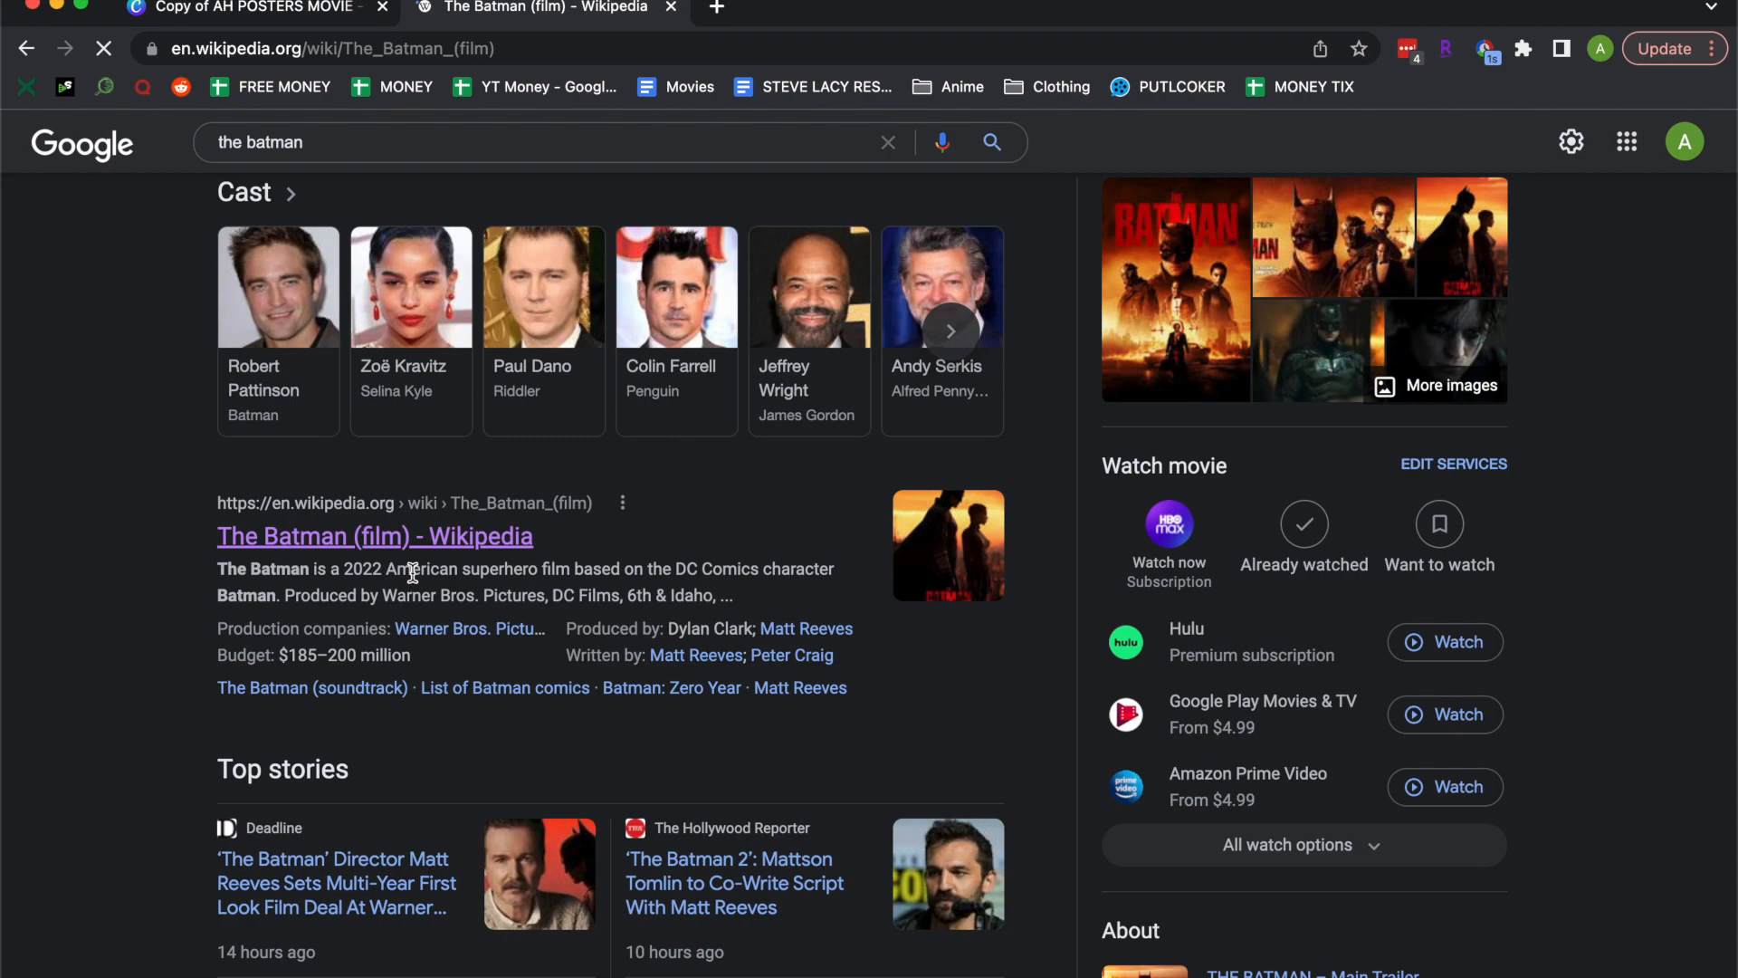
- Retitle the poster THE BATMAN and date it MARCH 4, 2022, checking Wikipedia
{"action": "left_click", "coordinate": [250, 9]}
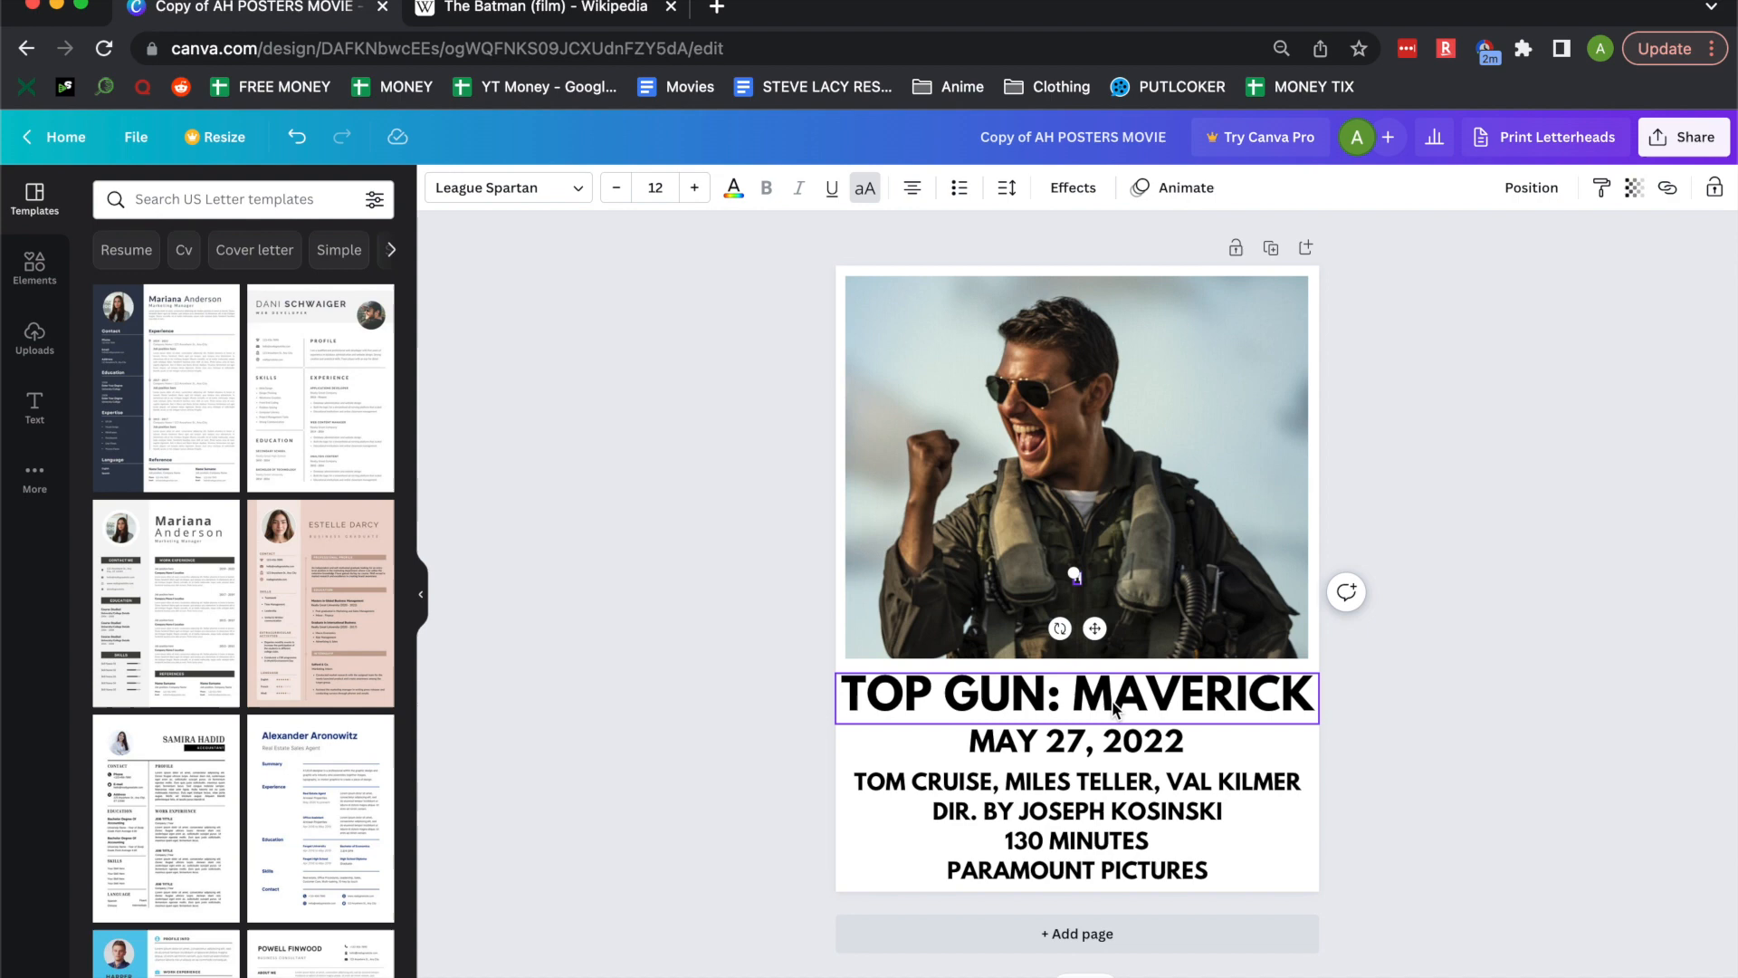
{"action": "left_click", "coordinate": [535, 9]}
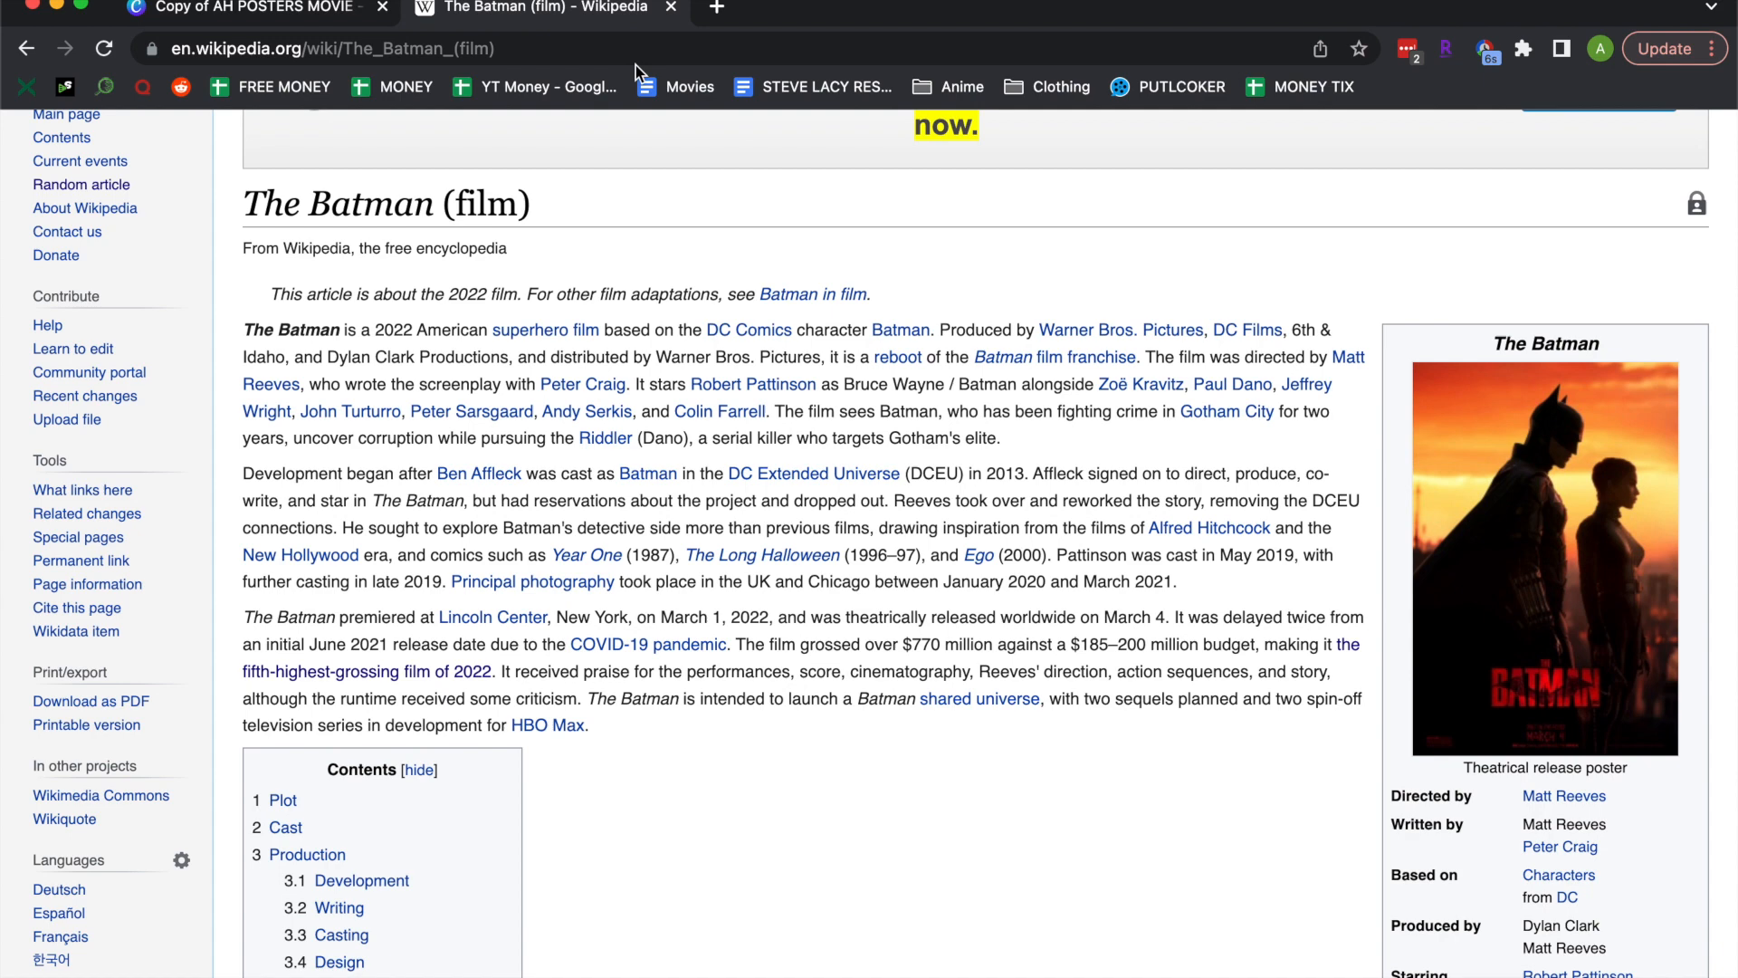
{"action": "scroll", "scroll_direction": "down", "scroll_amount": 3}
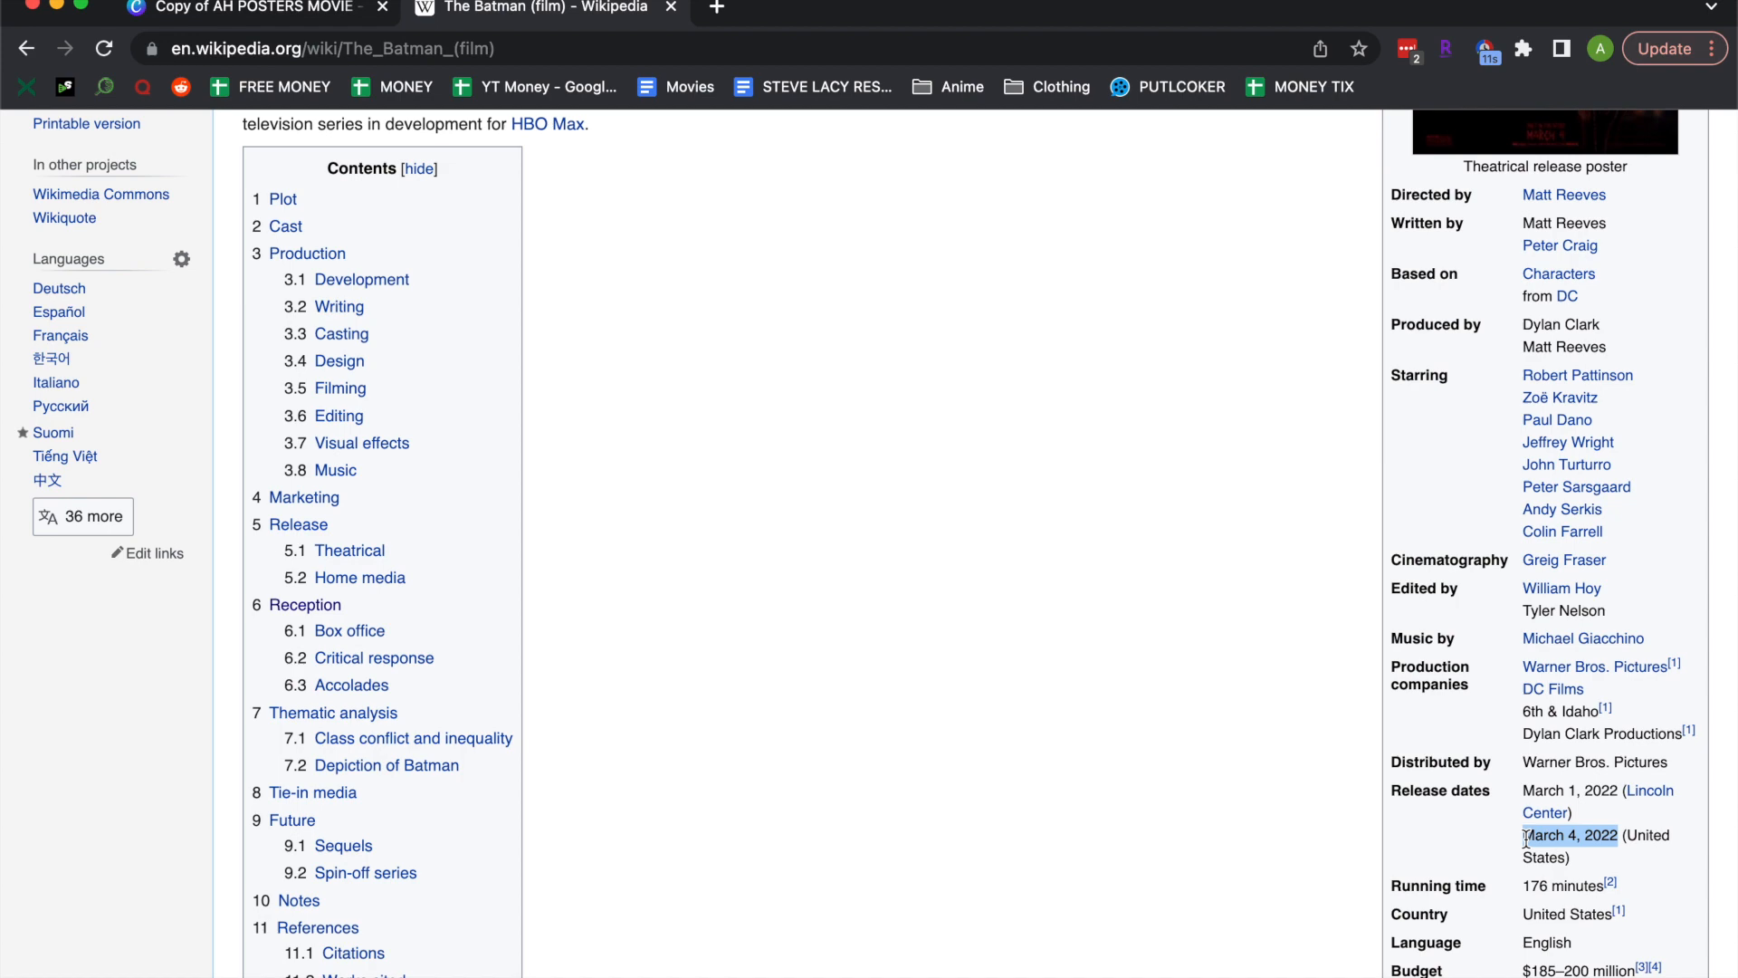
{"action": "left_click", "coordinate": [255, 9]}
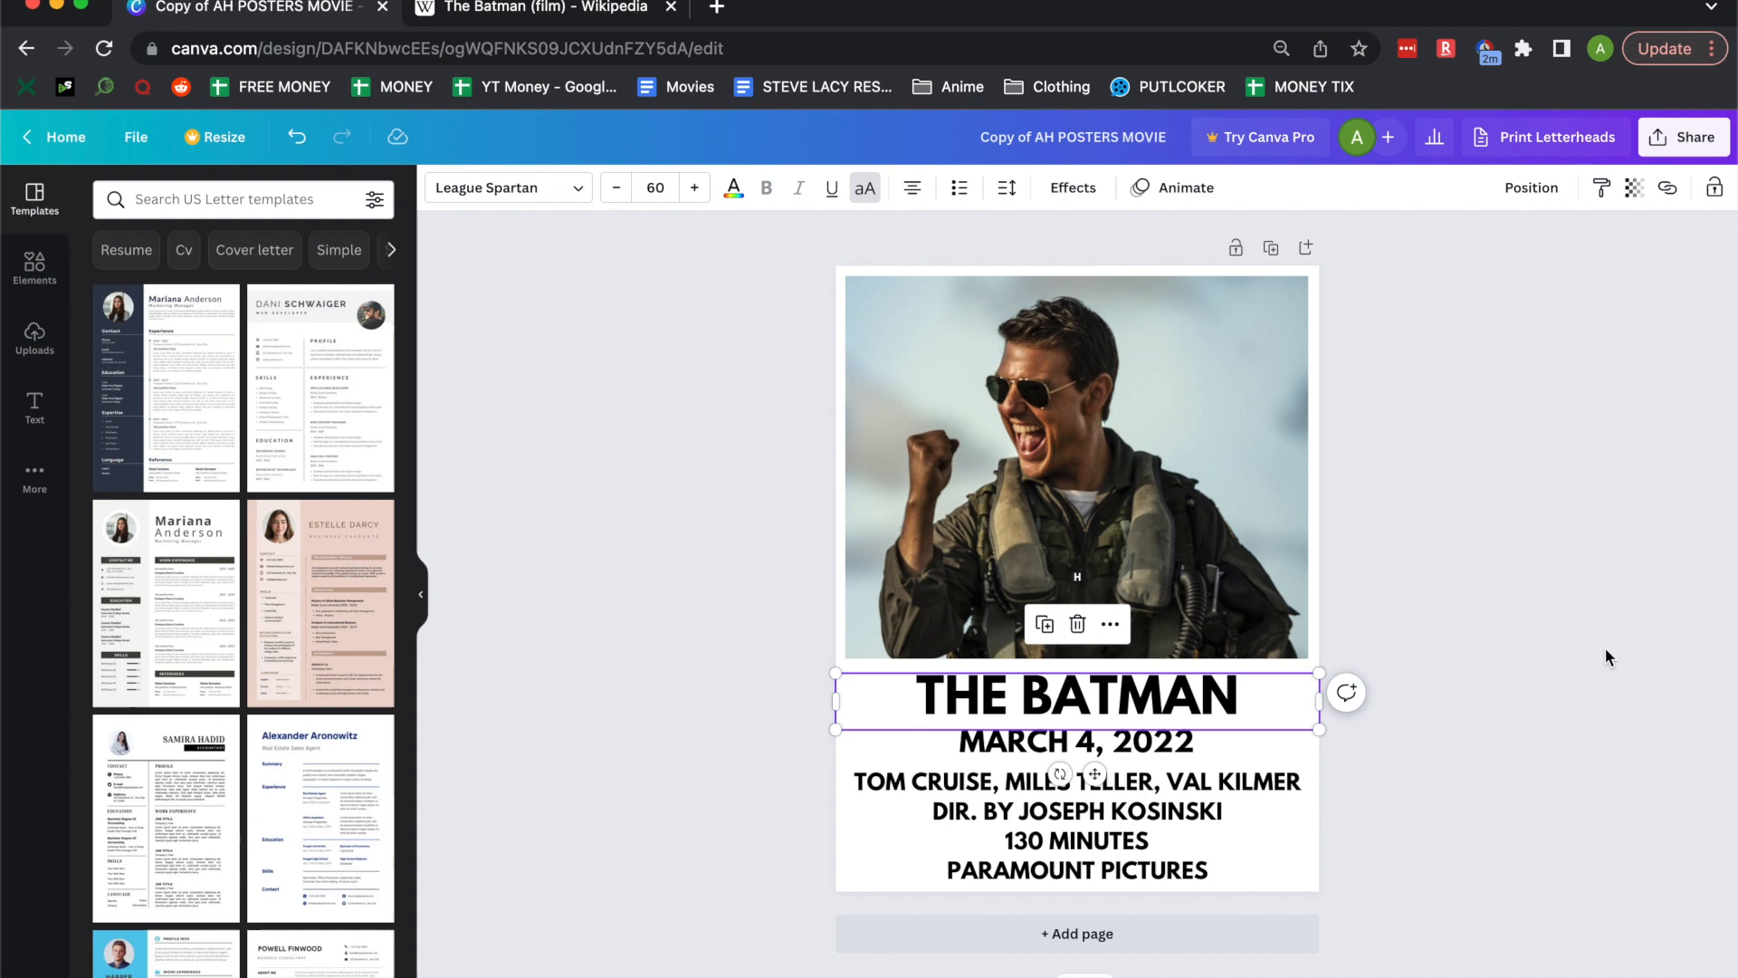
{"action": "left_click", "coordinate": [543, 9]}
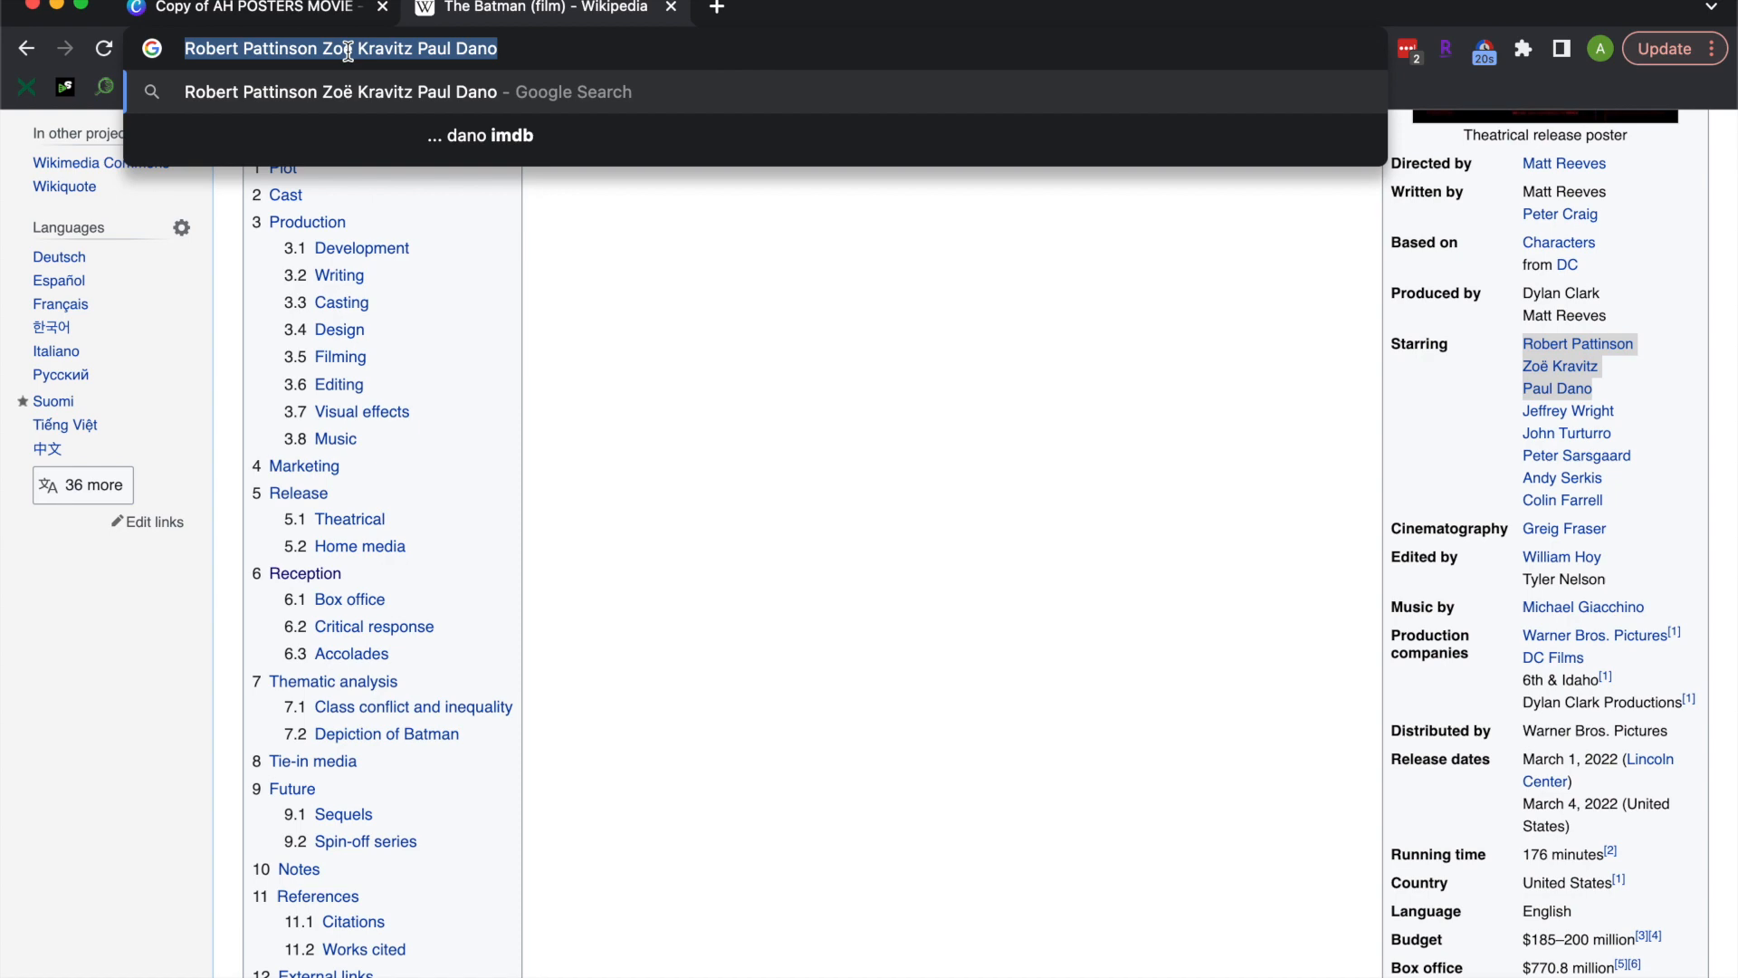
- Set the cast line to ROBERT PATTINSON, ZOË KRAVITZ, PAUL DANO, shrunk to one line
{"action": "left_click", "coordinate": [255, 8]}
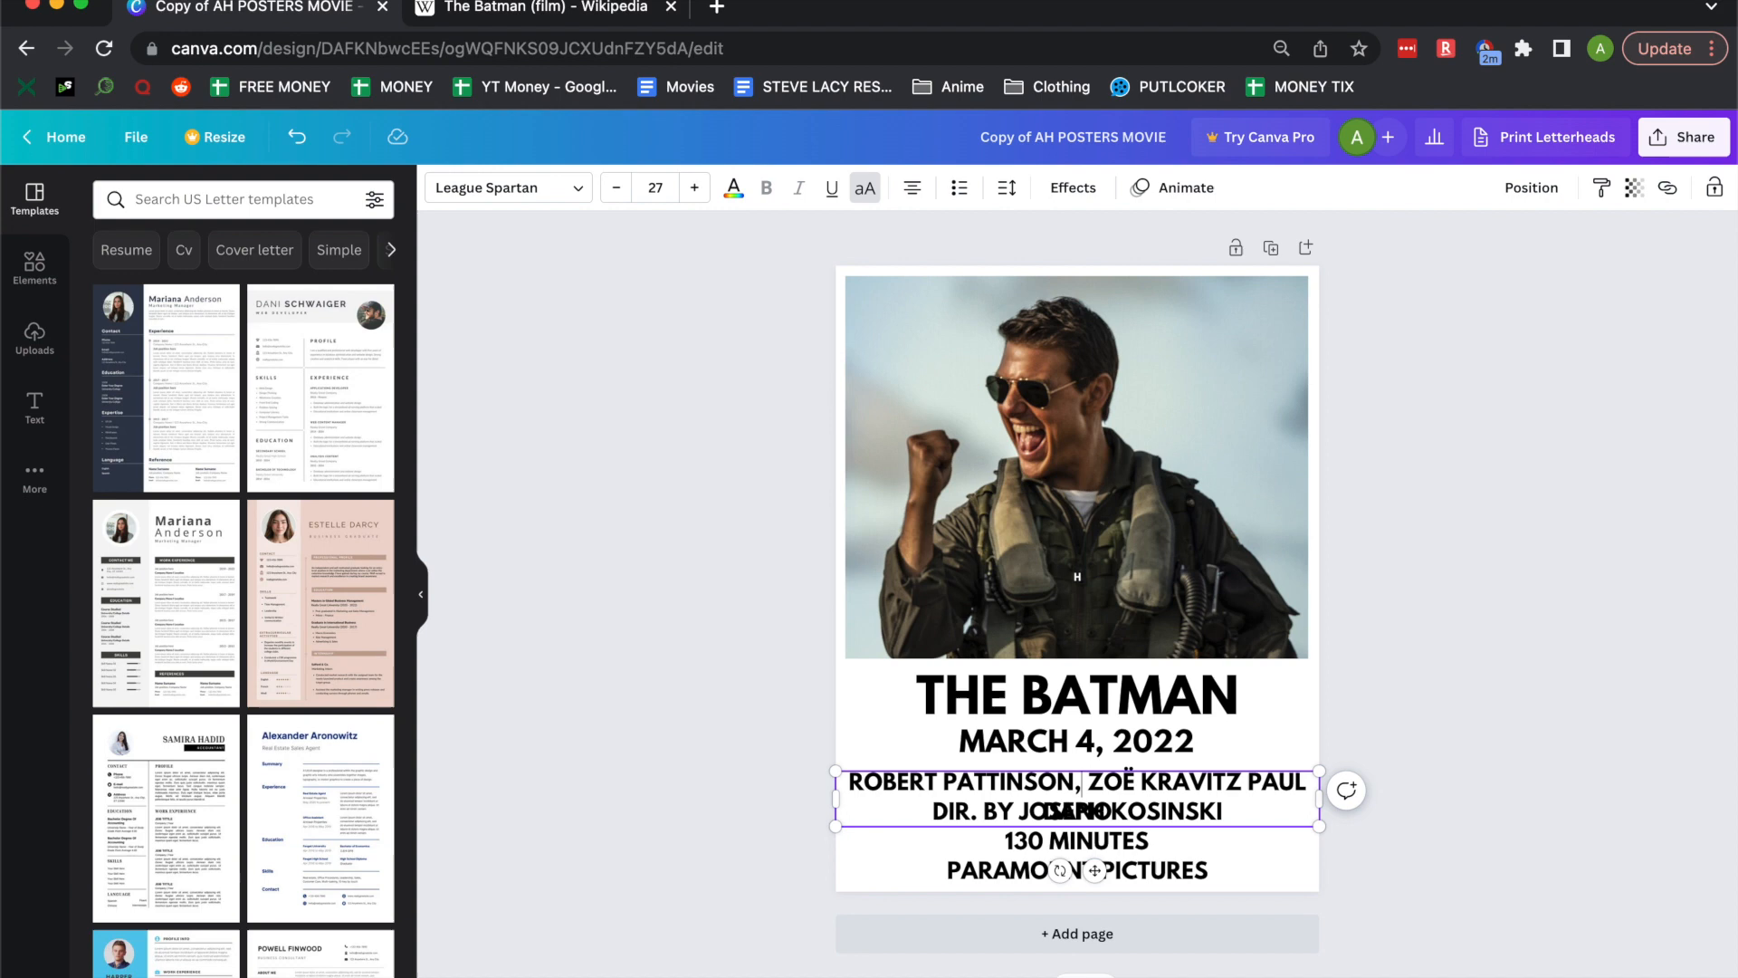
{"action": "left_click", "coordinate": [614, 187]}
{"action": "type", "text": ","}
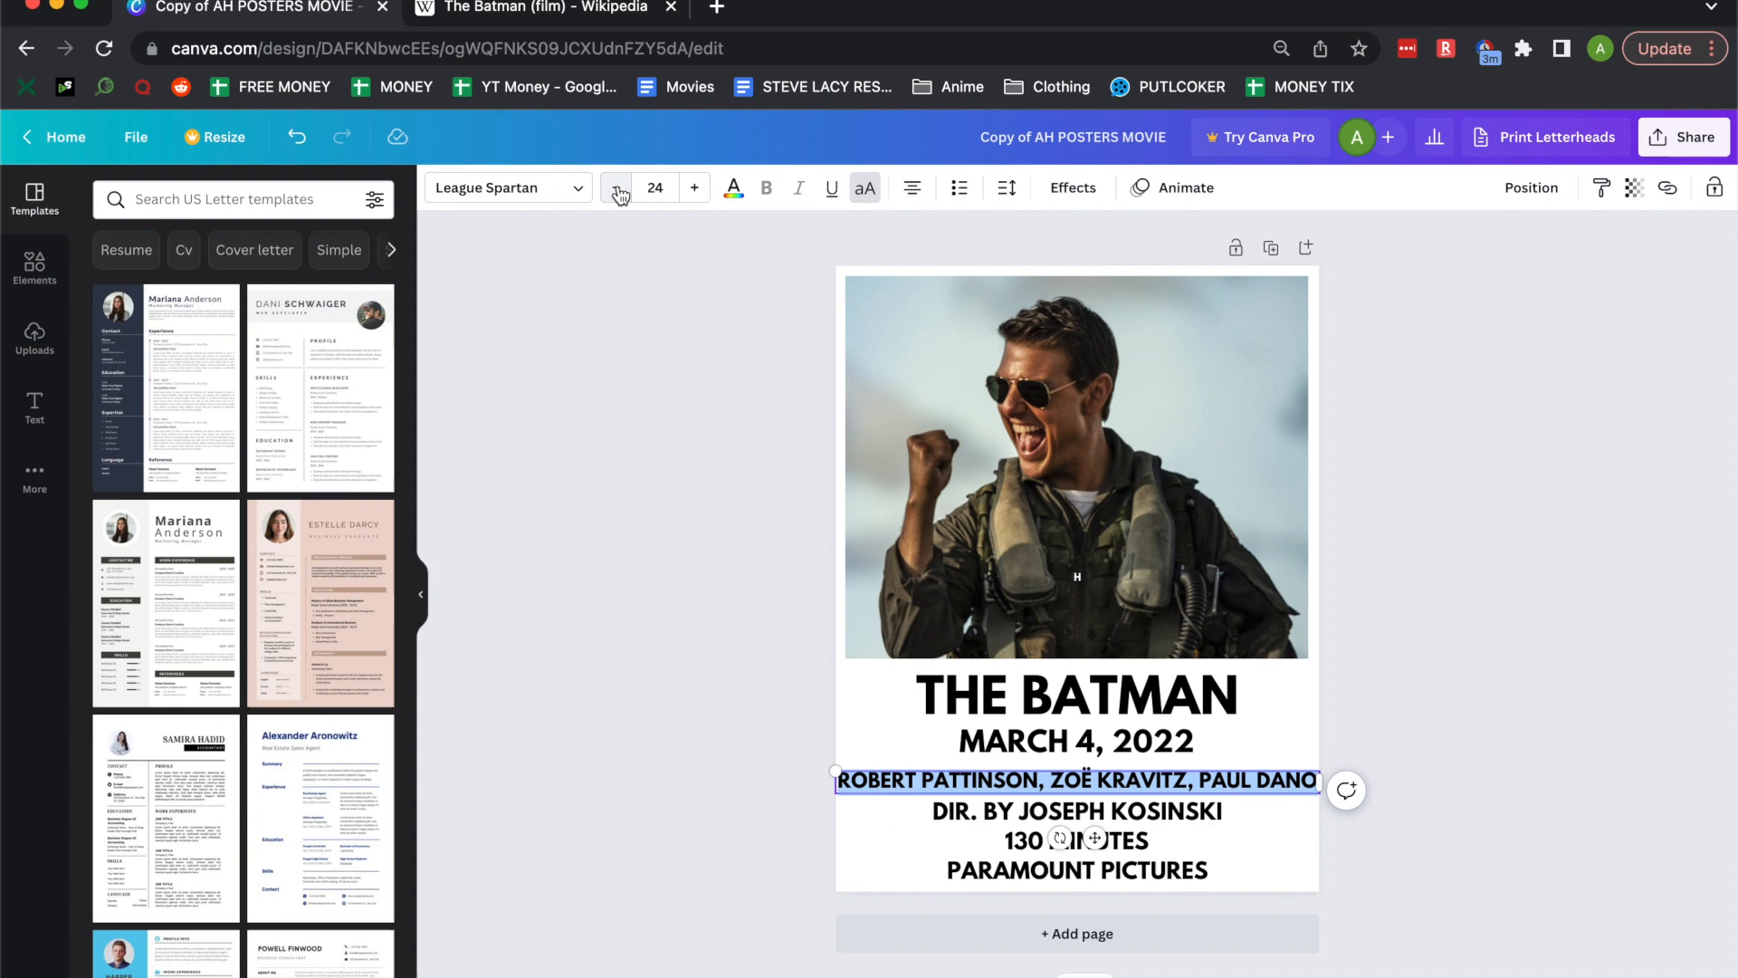
{"action": "left_click", "coordinate": [1253, 760]}
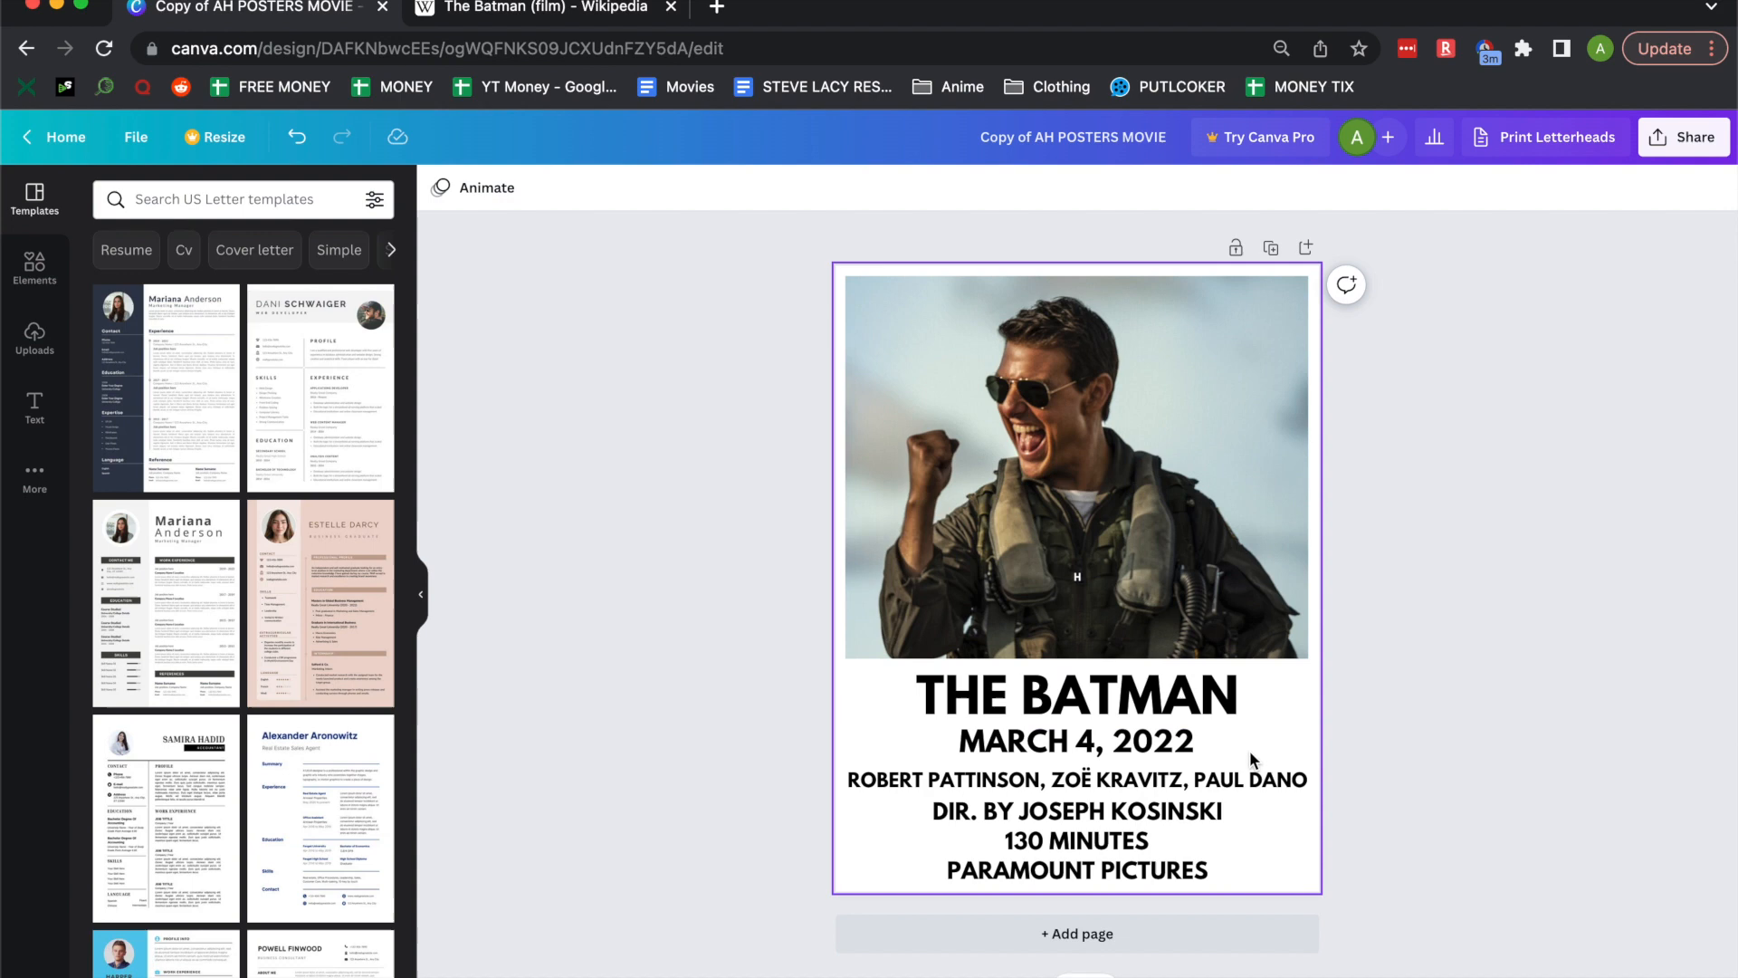
{"action": "left_click", "coordinate": [1076, 779]}
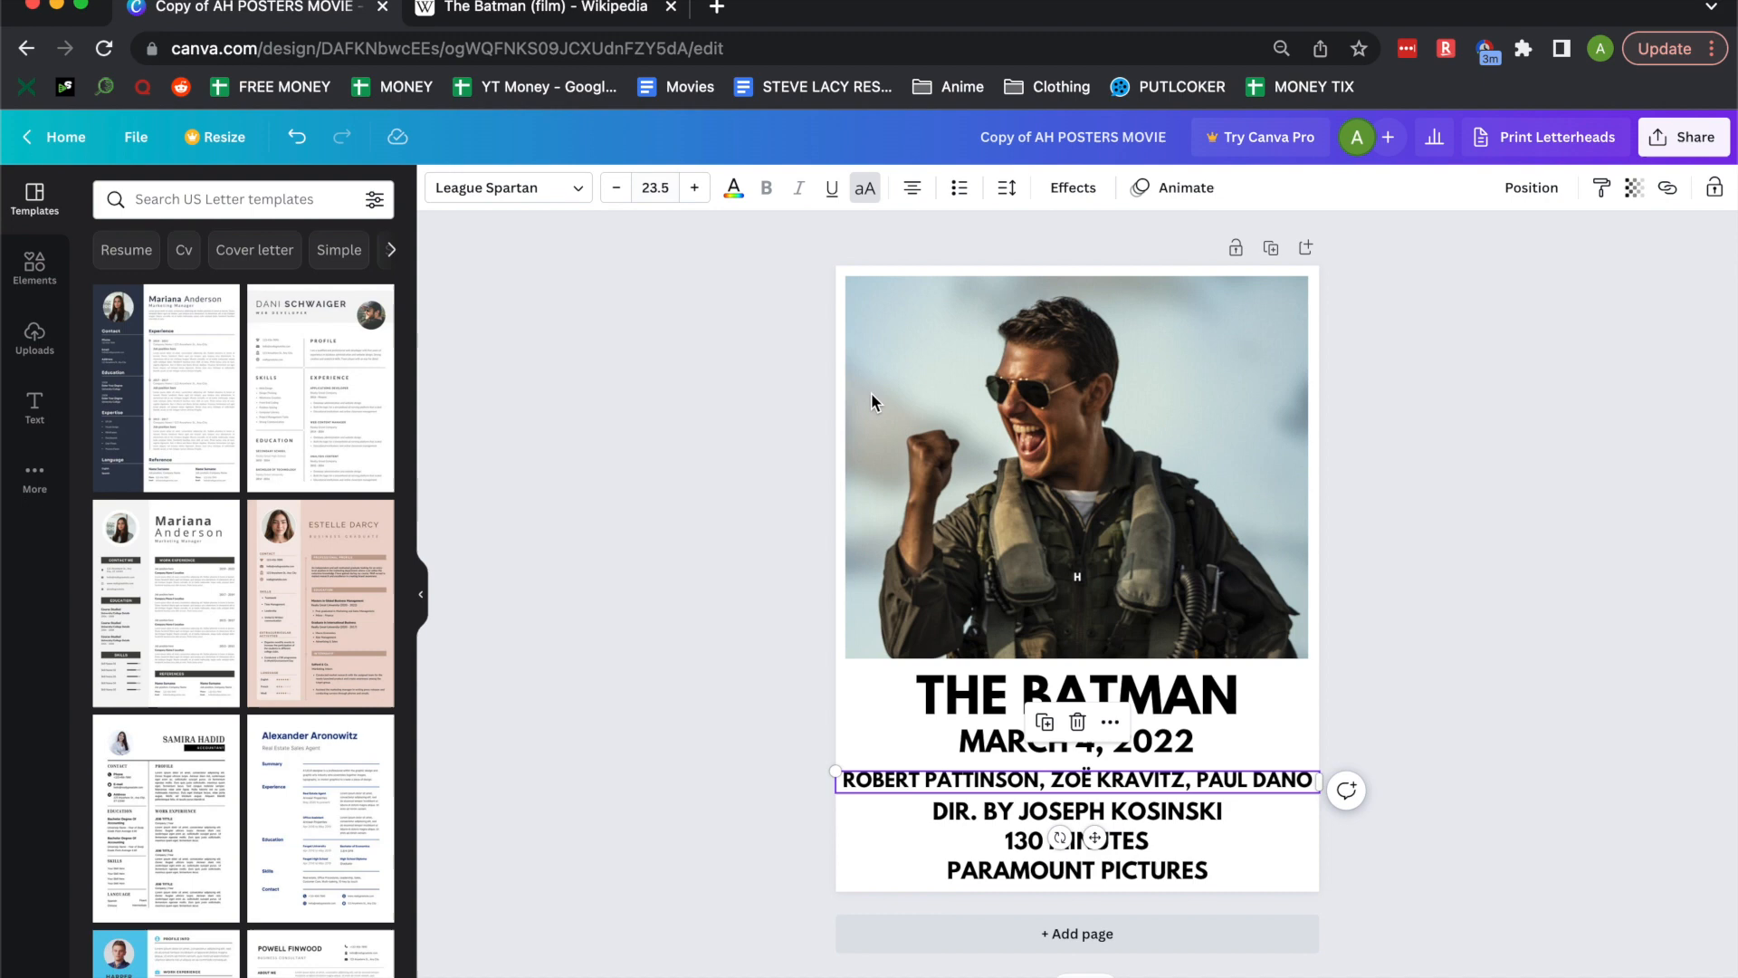
{"action": "left_click", "coordinate": [540, 10]}
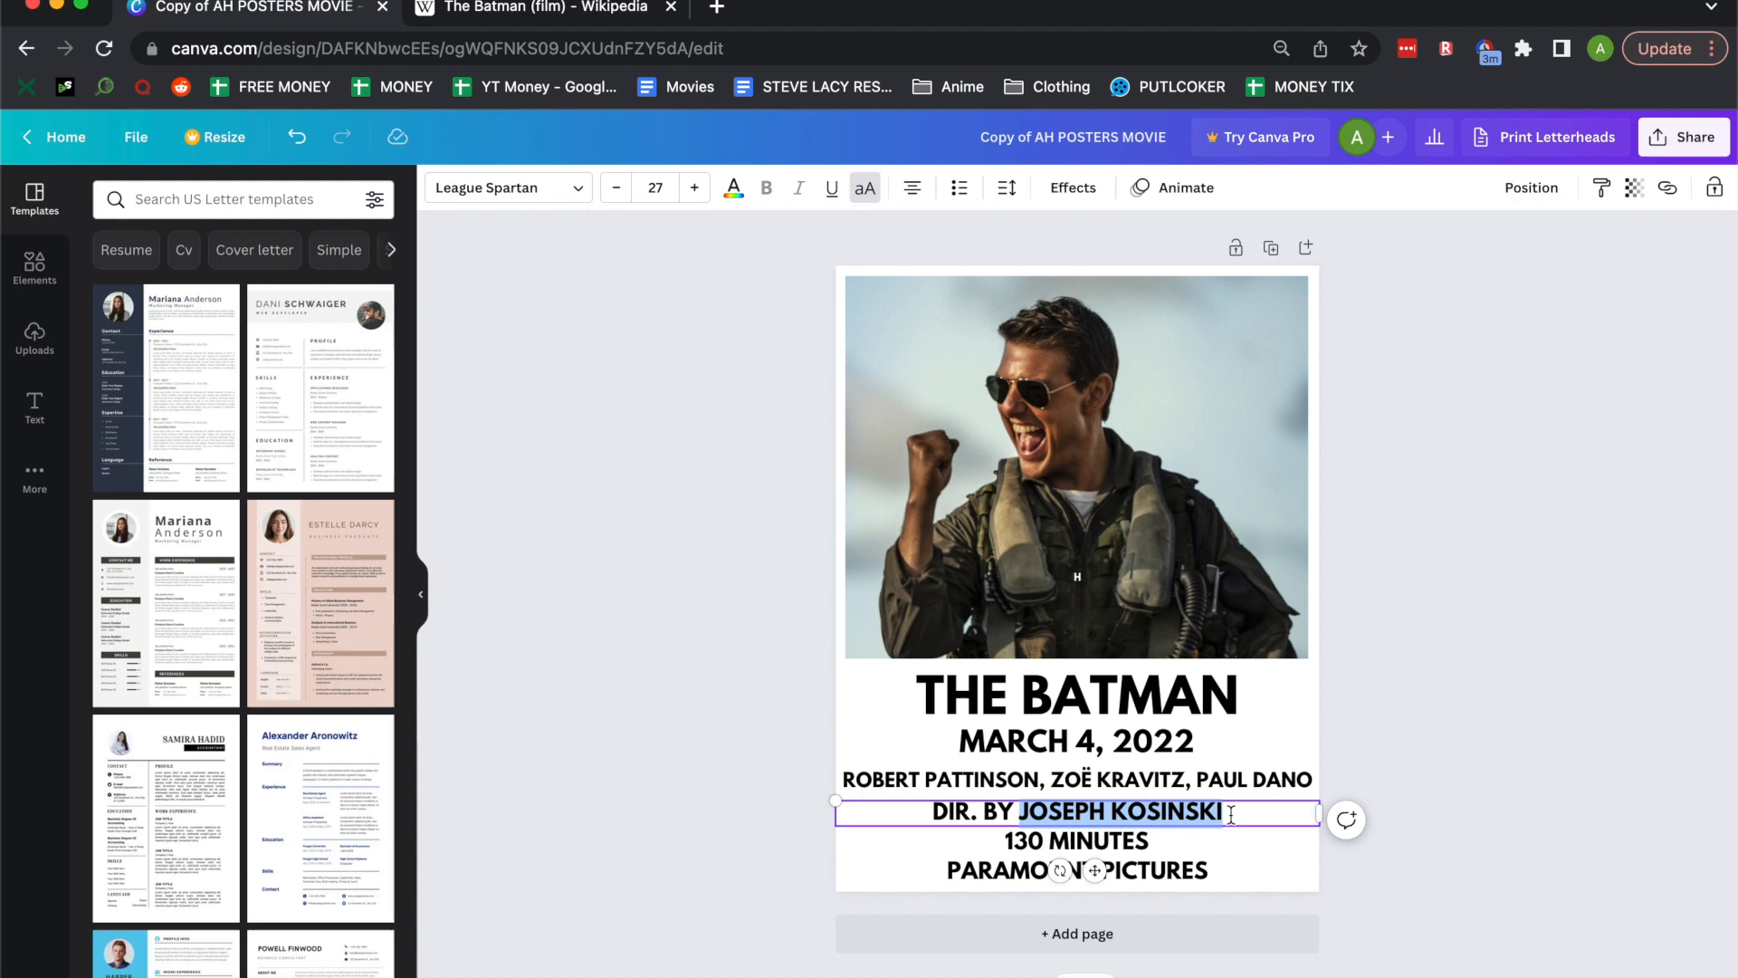
- Credit director MATT REEVES and set the running time to 176 MINUTES
{"action": "left_click", "coordinate": [536, 9]}
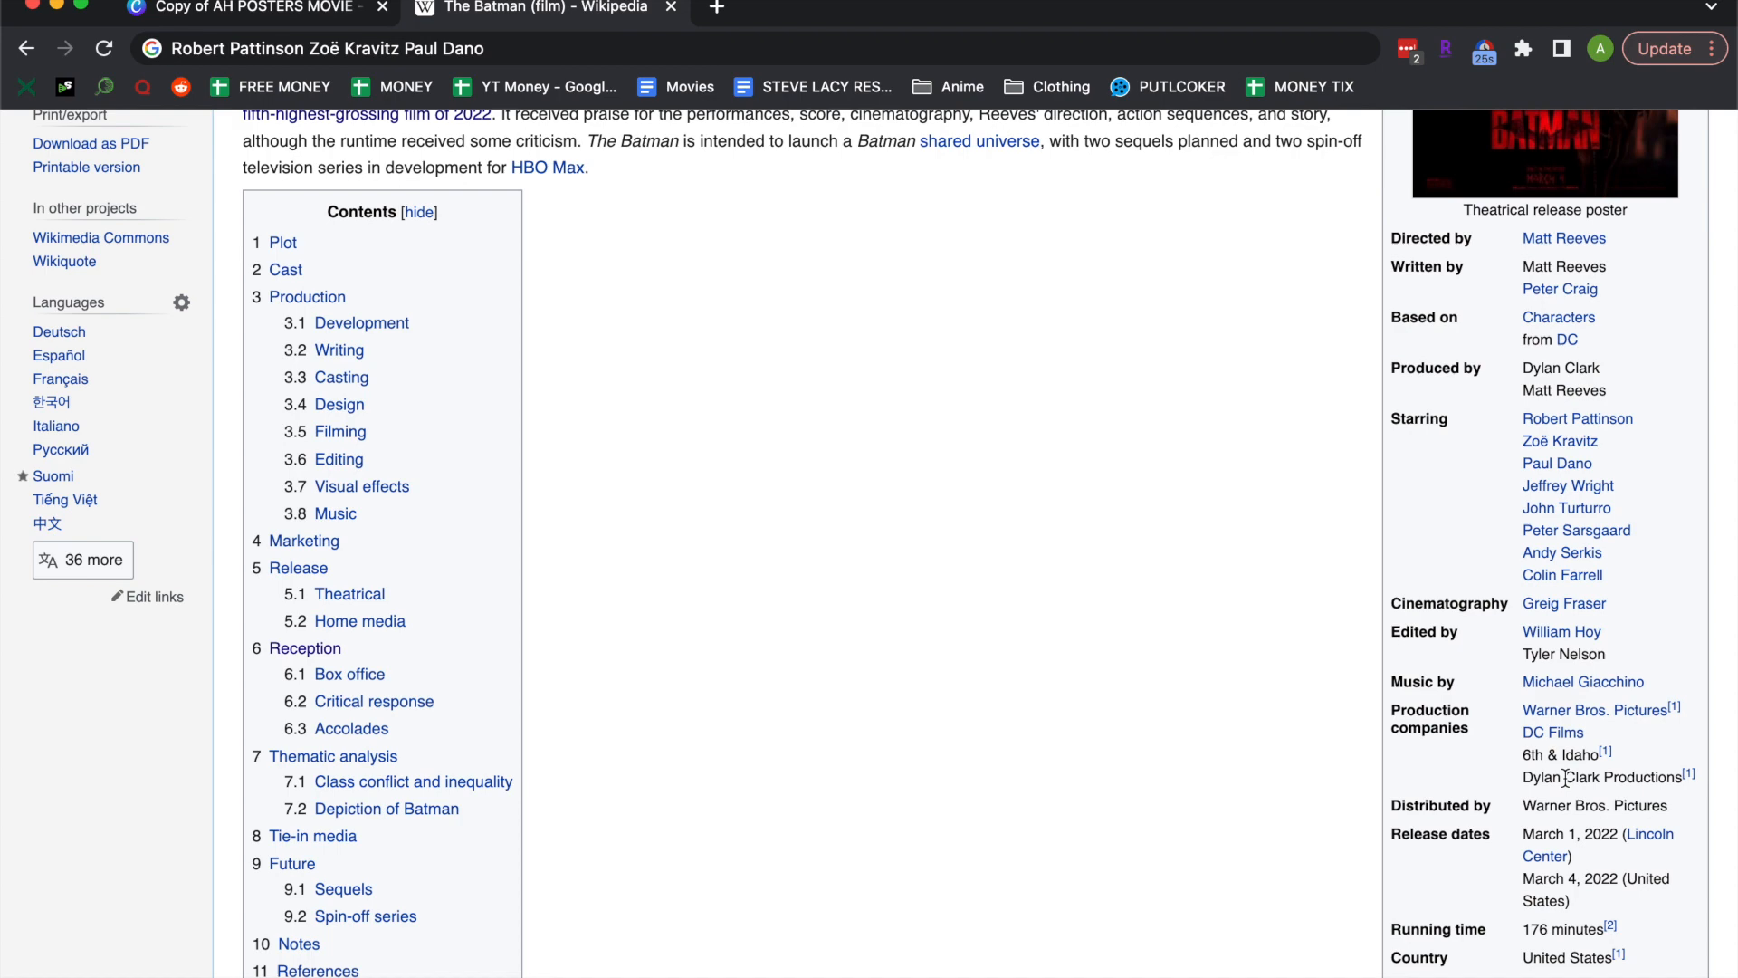
{"action": "left_click", "coordinate": [255, 9]}
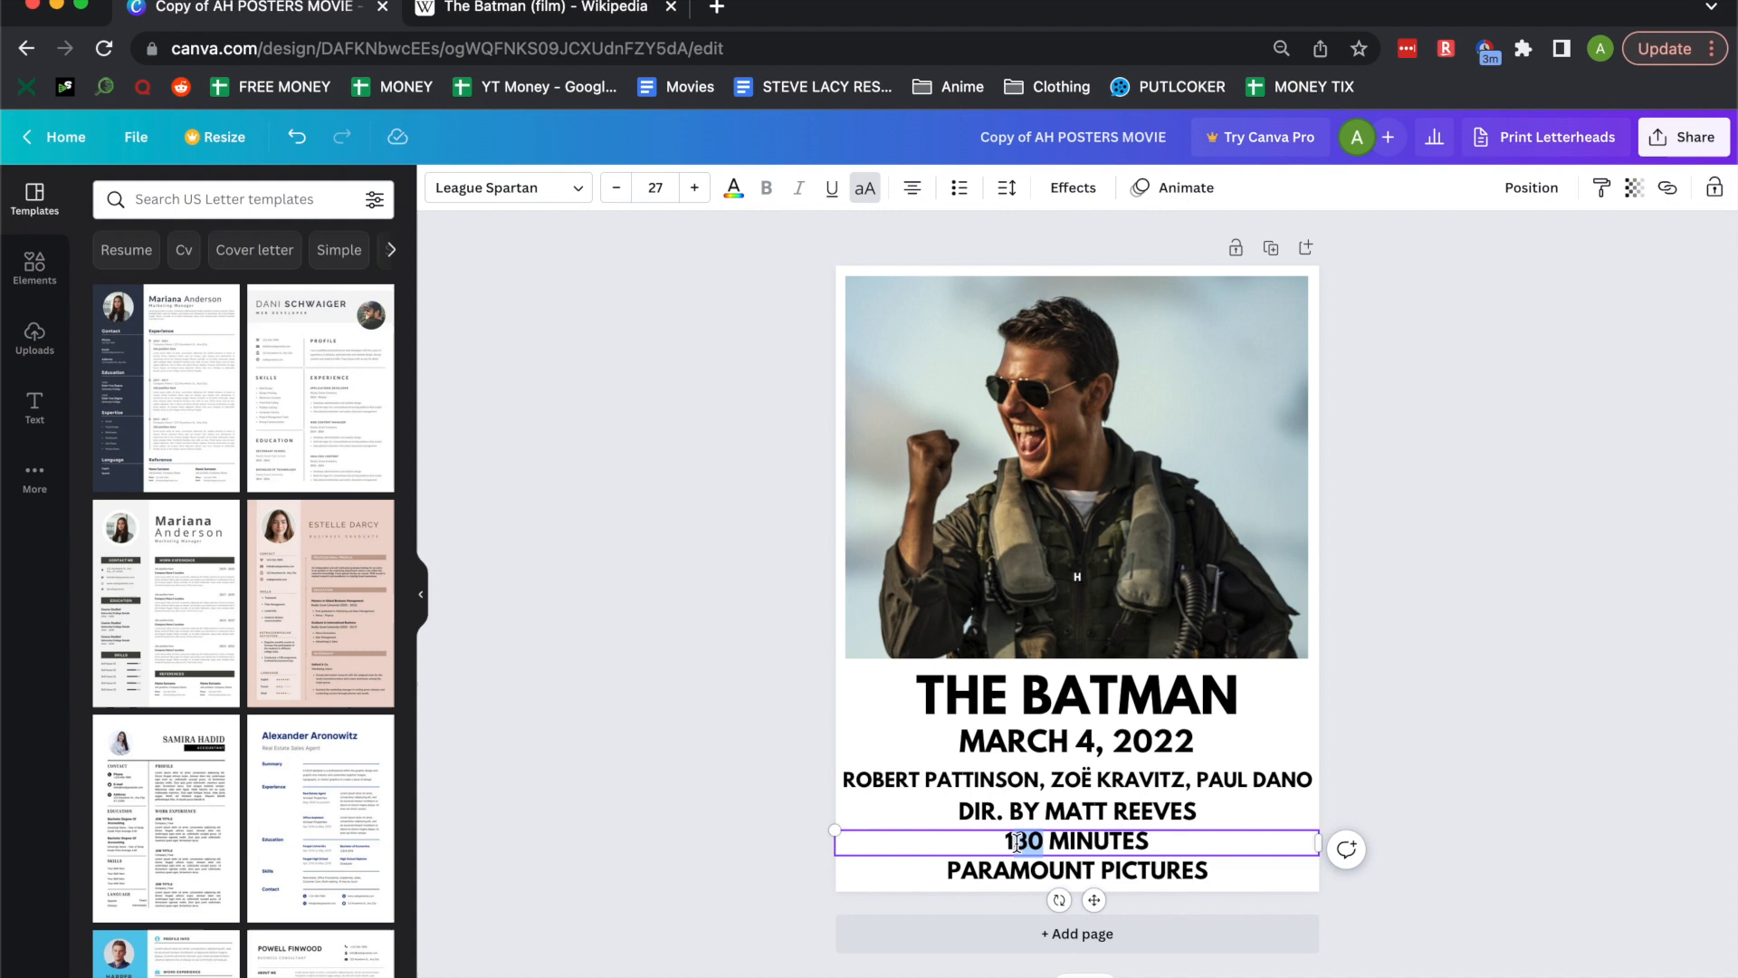
{"action": "left_click", "coordinate": [539, 9]}
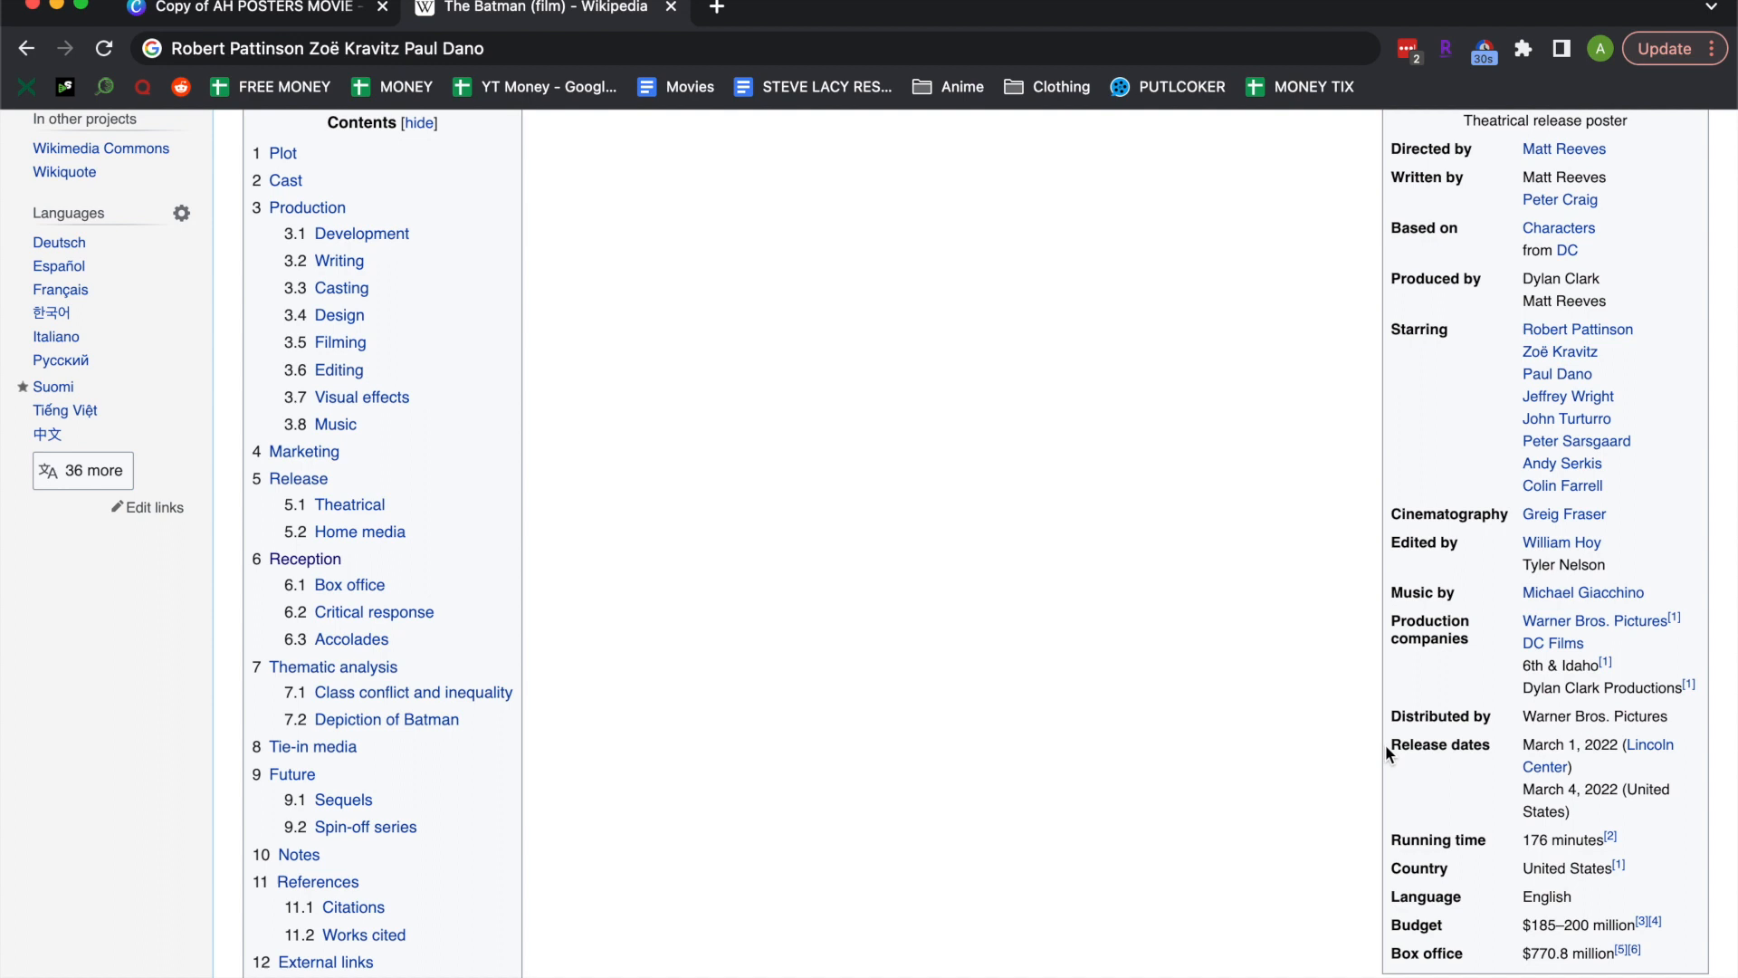
- Set the studio line to WARNER BROS. PICTURES, copied from the Wikipedia infobox
{"action": "double_click", "coordinate": [1593, 715]}
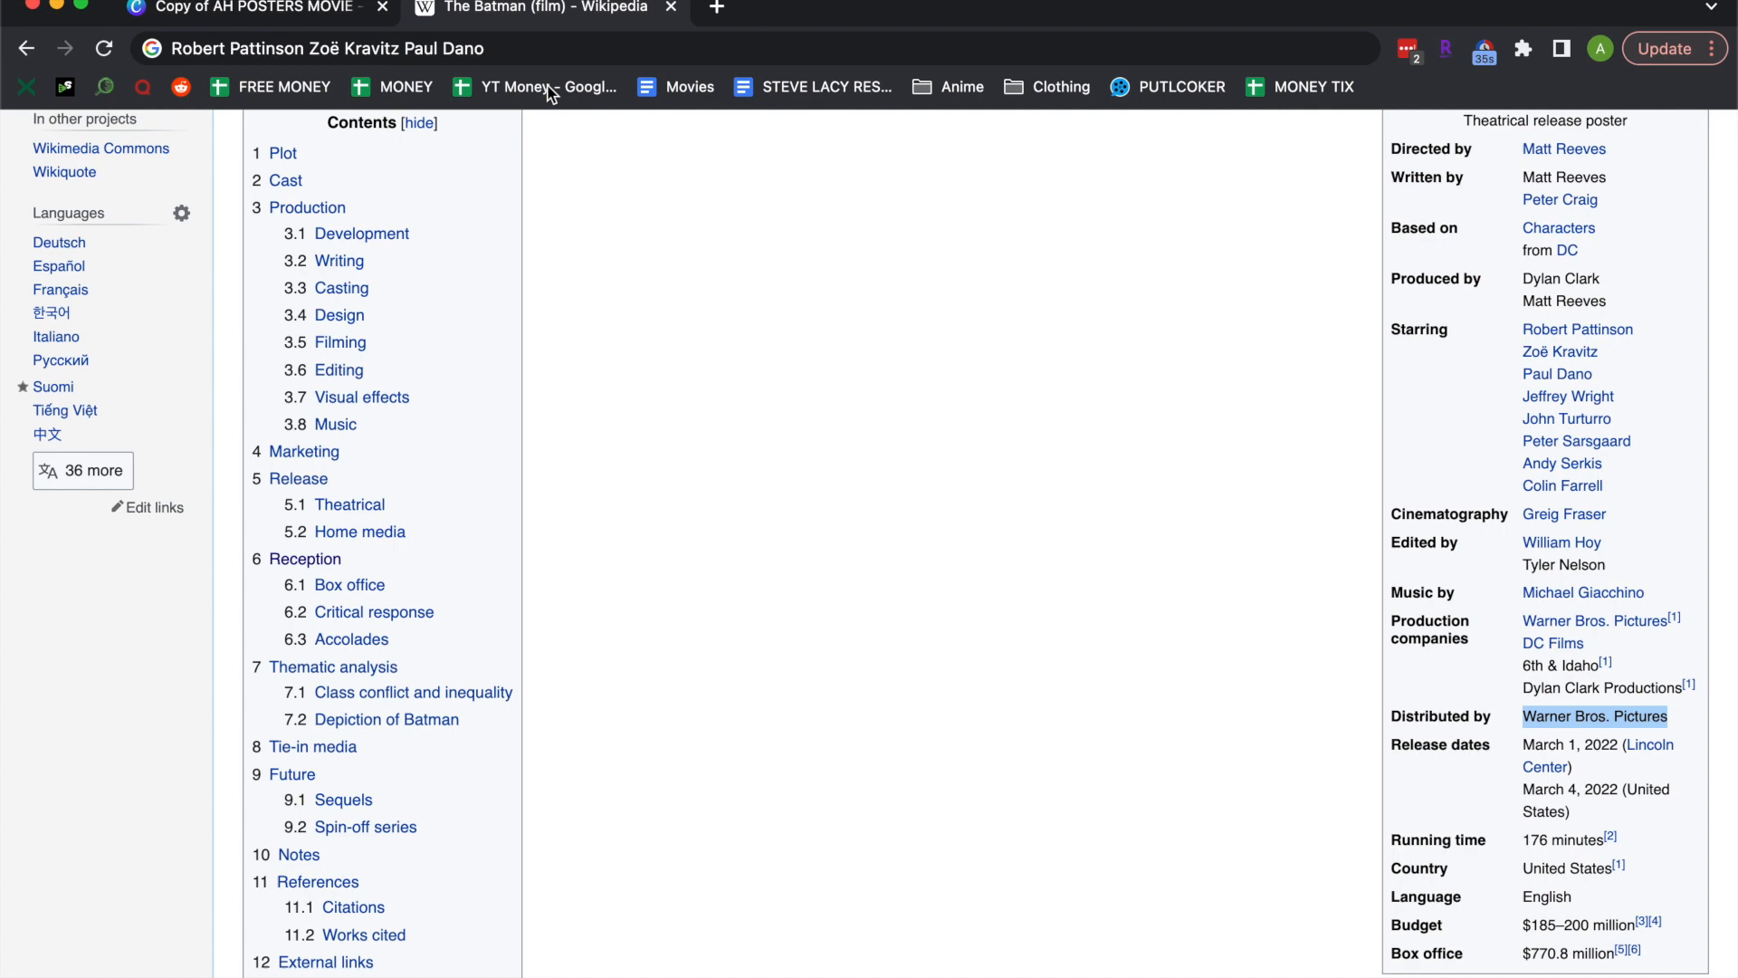
{"action": "left_click", "coordinate": [255, 9]}
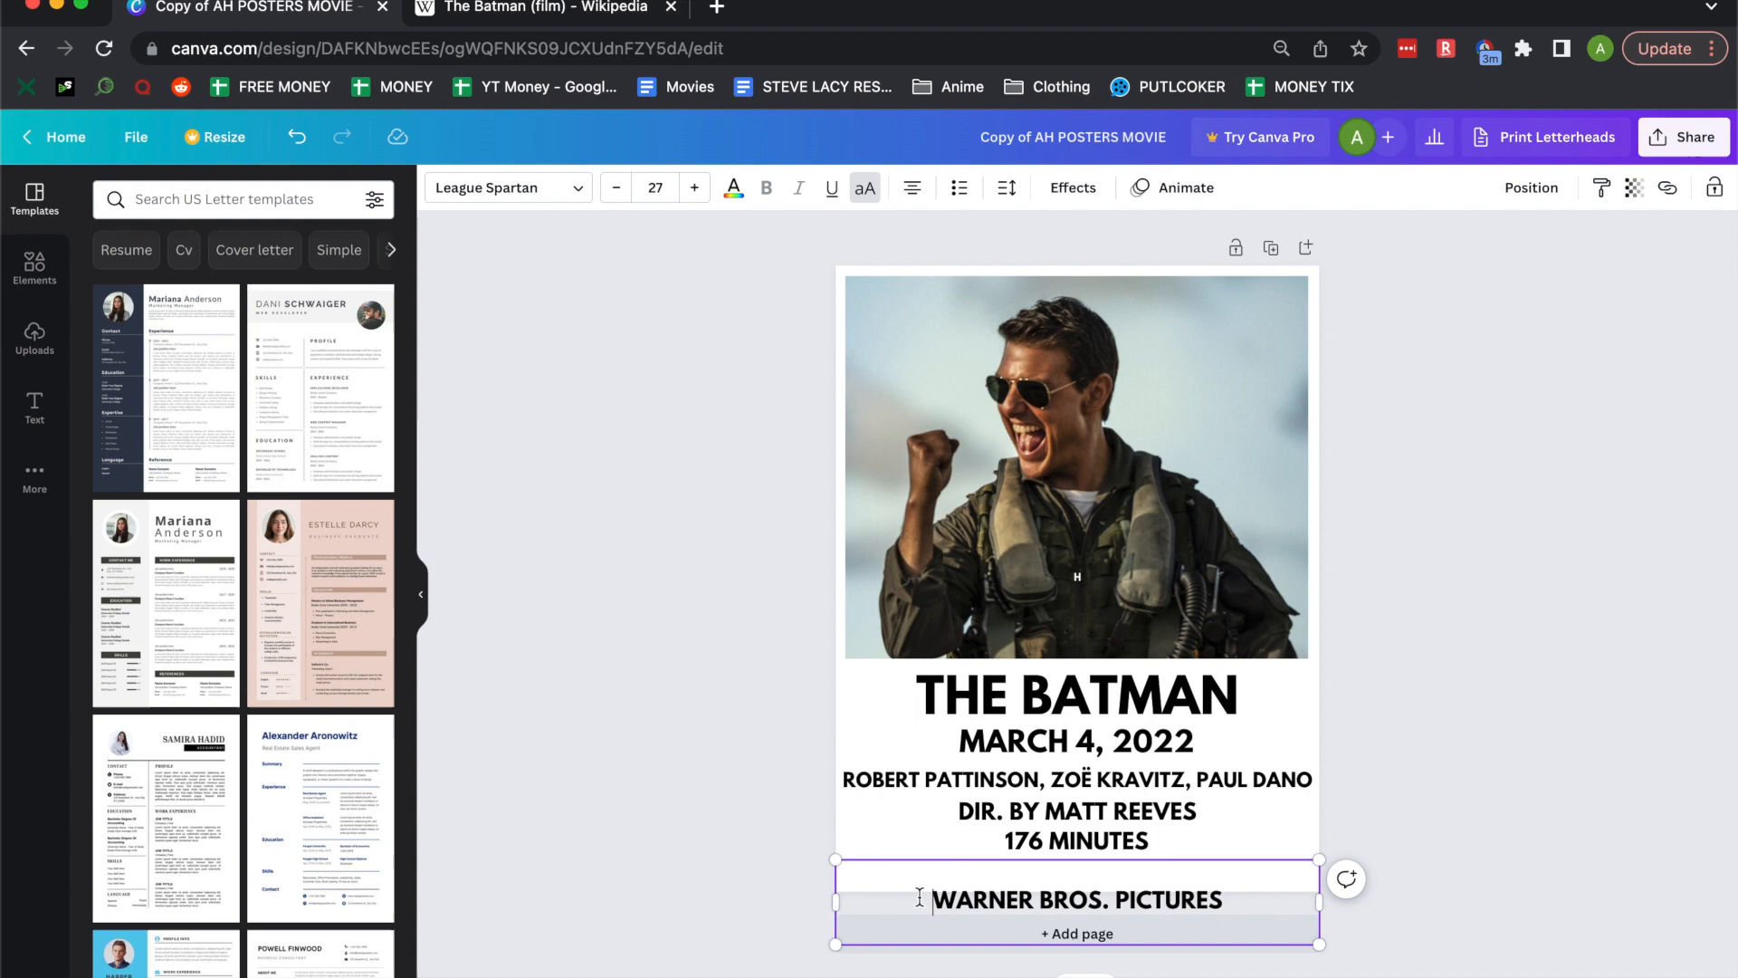
{"action": "left_click", "coordinate": [532, 7]}
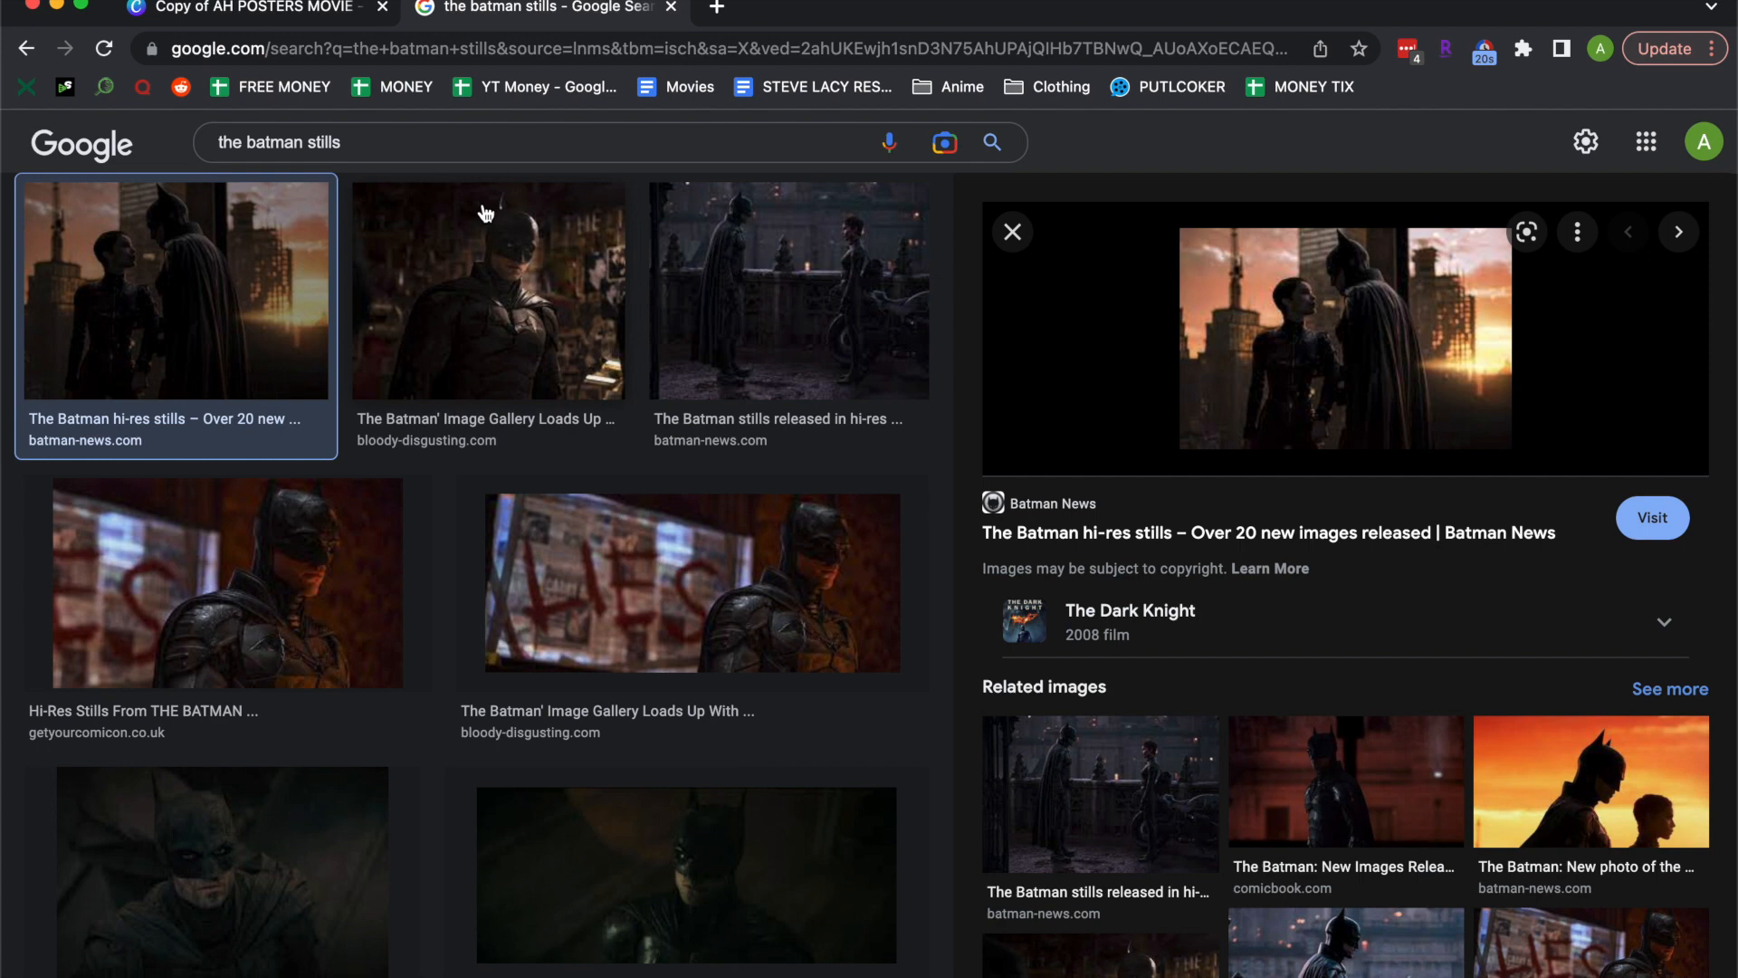
- Save the large Batman still from Google image results to the Desktop
{"action": "left_click", "coordinate": [487, 288]}
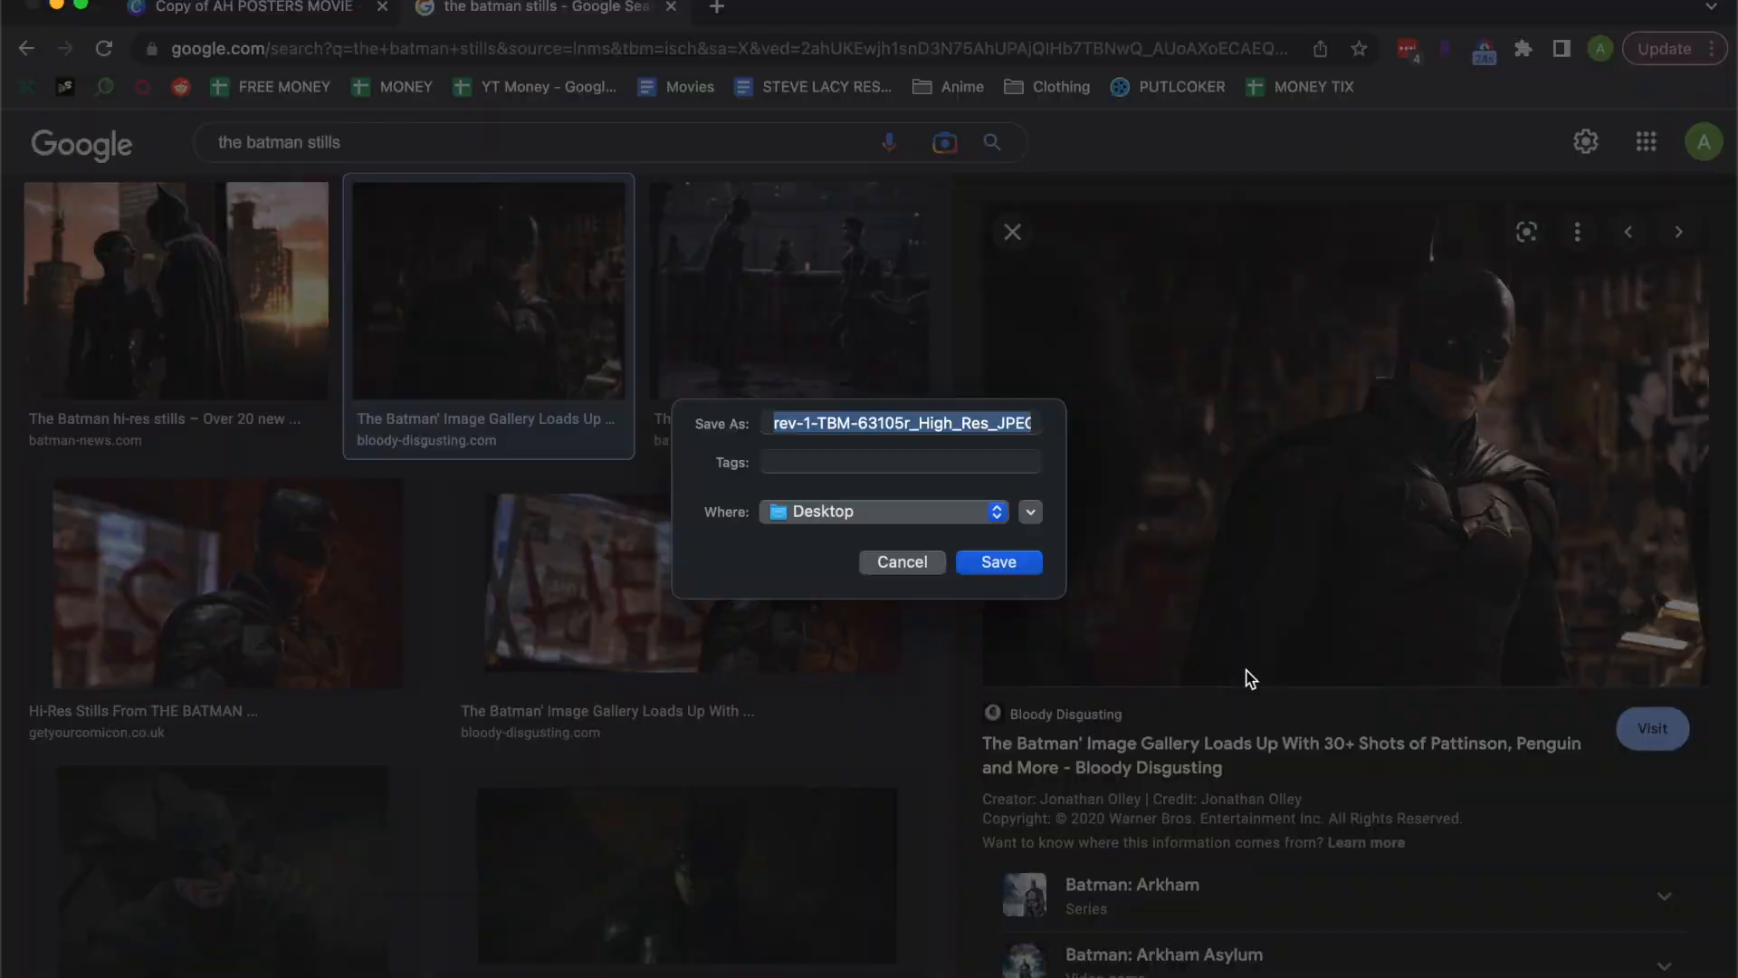
{"action": "left_click", "coordinate": [255, 7]}
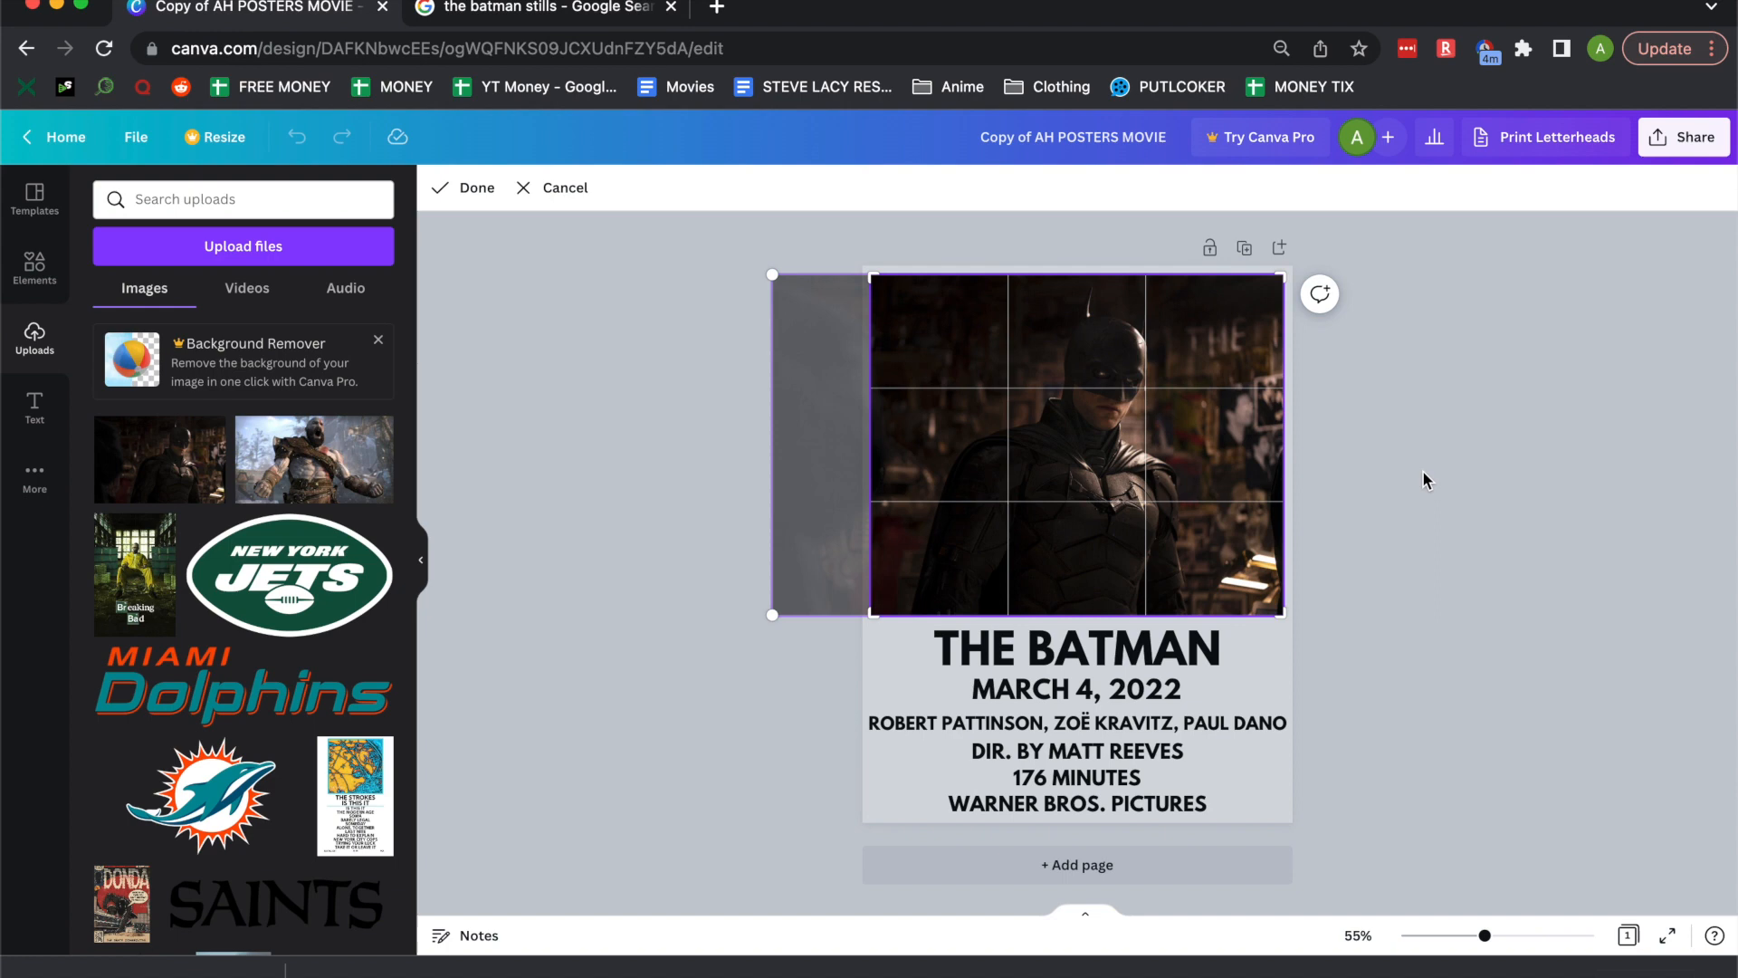
- Apply the crop on the Batman photo and download the poster as a PNG
{"action": "left_click", "coordinate": [461, 186]}
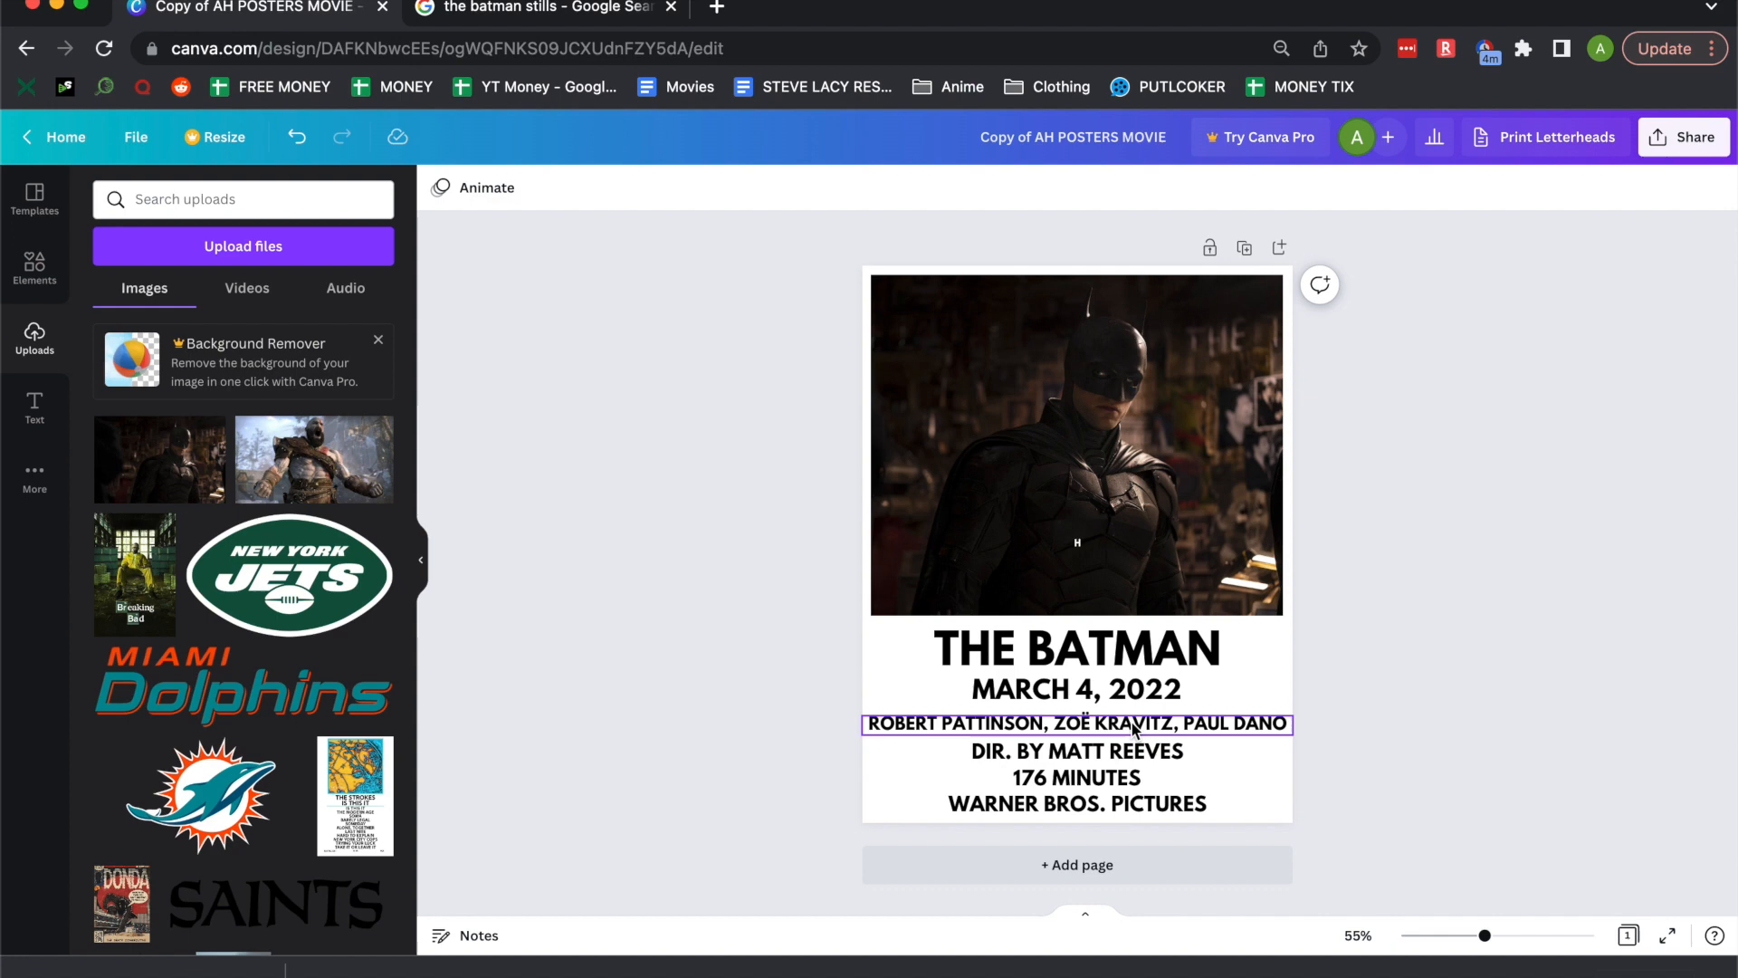
{"action": "left_click", "coordinate": [1473, 565]}
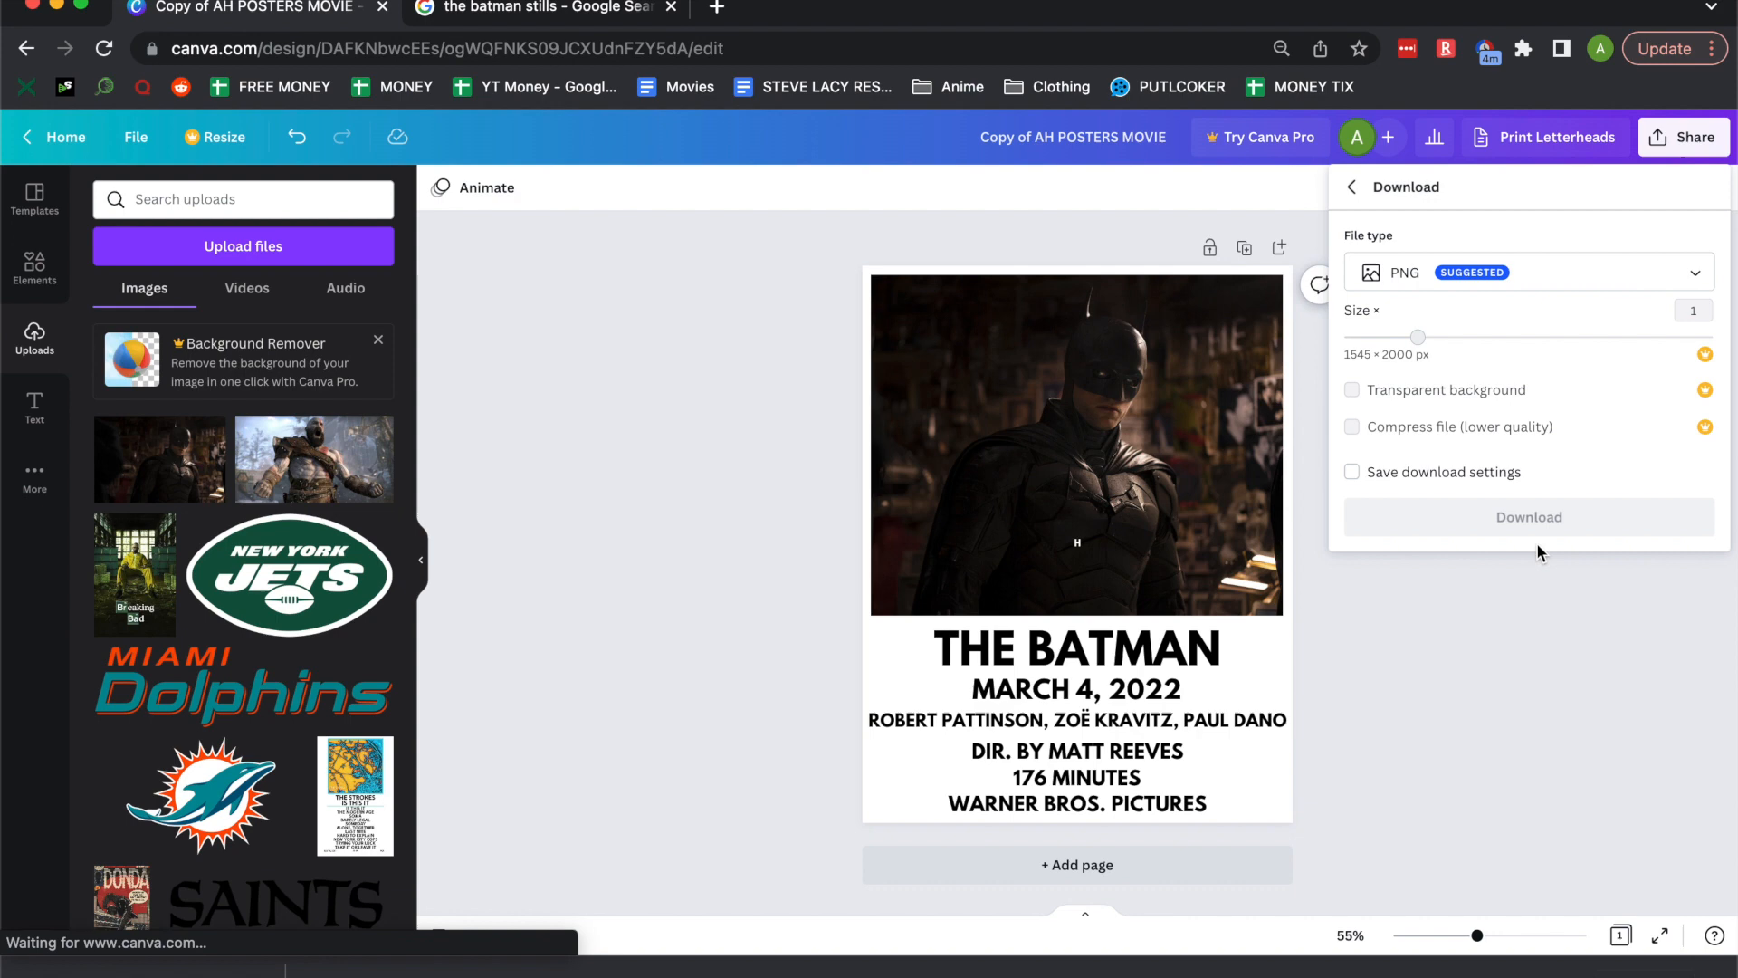
{"action": "left_click", "coordinate": [1528, 516]}
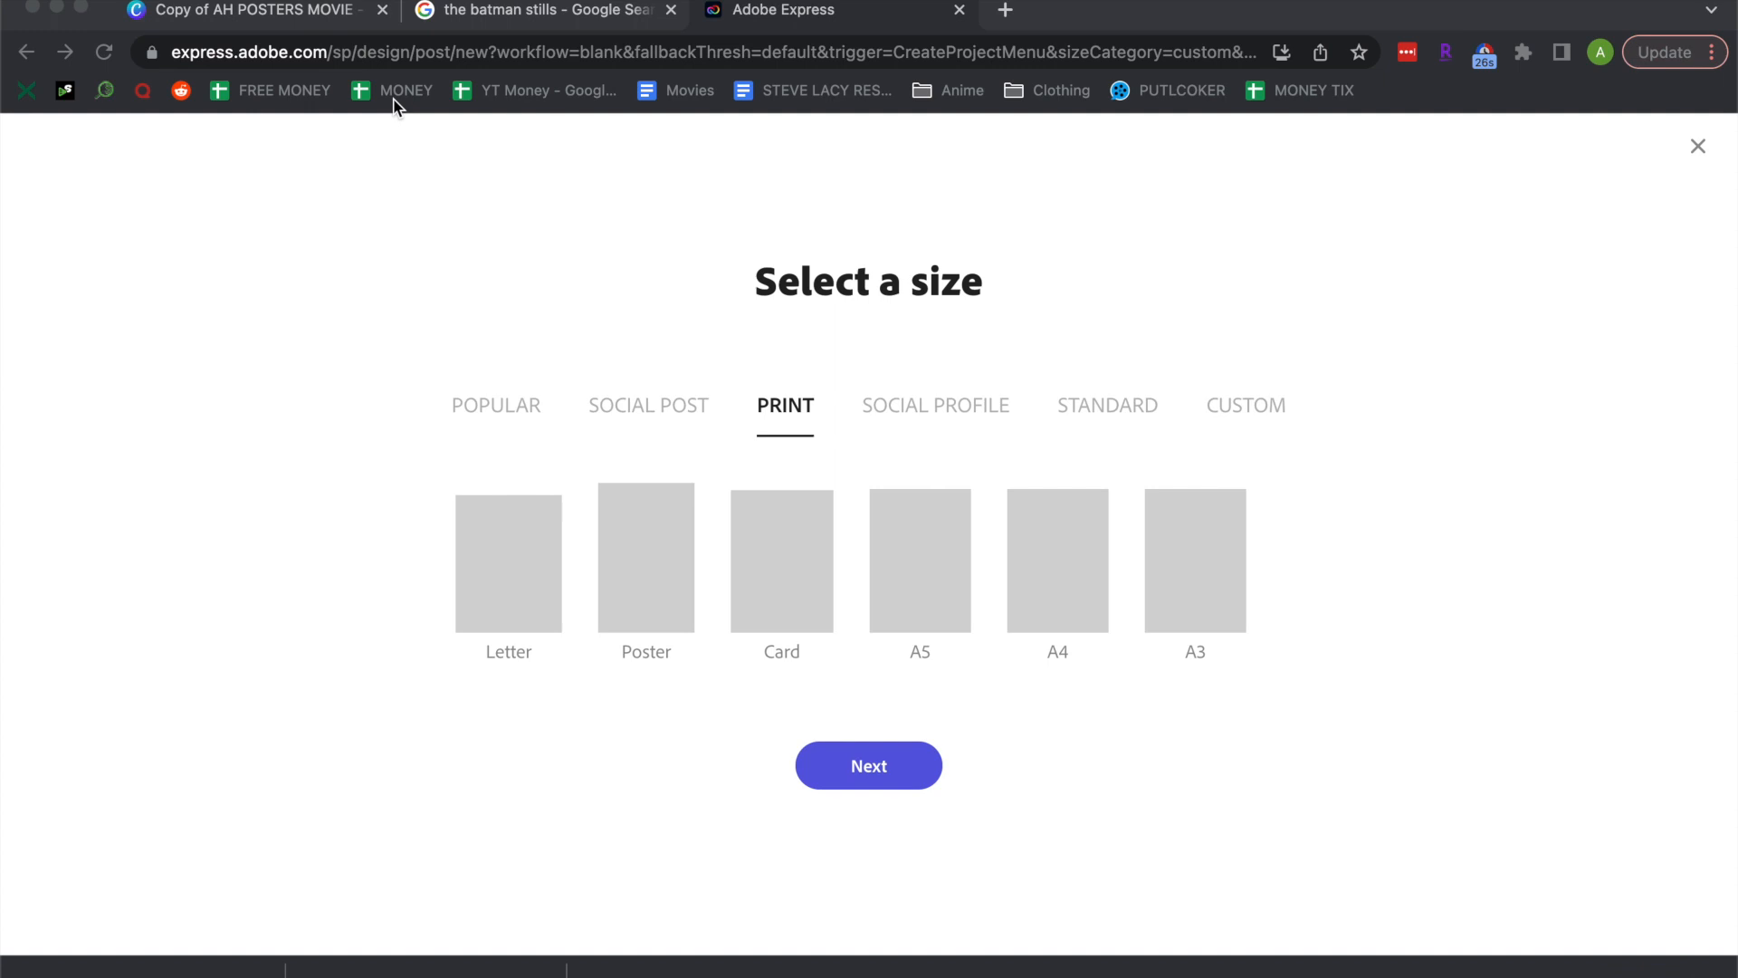
- Create a Print Poster-size Adobe Express design with the red Batman artwork
{"action": "left_click", "coordinate": [867, 764]}
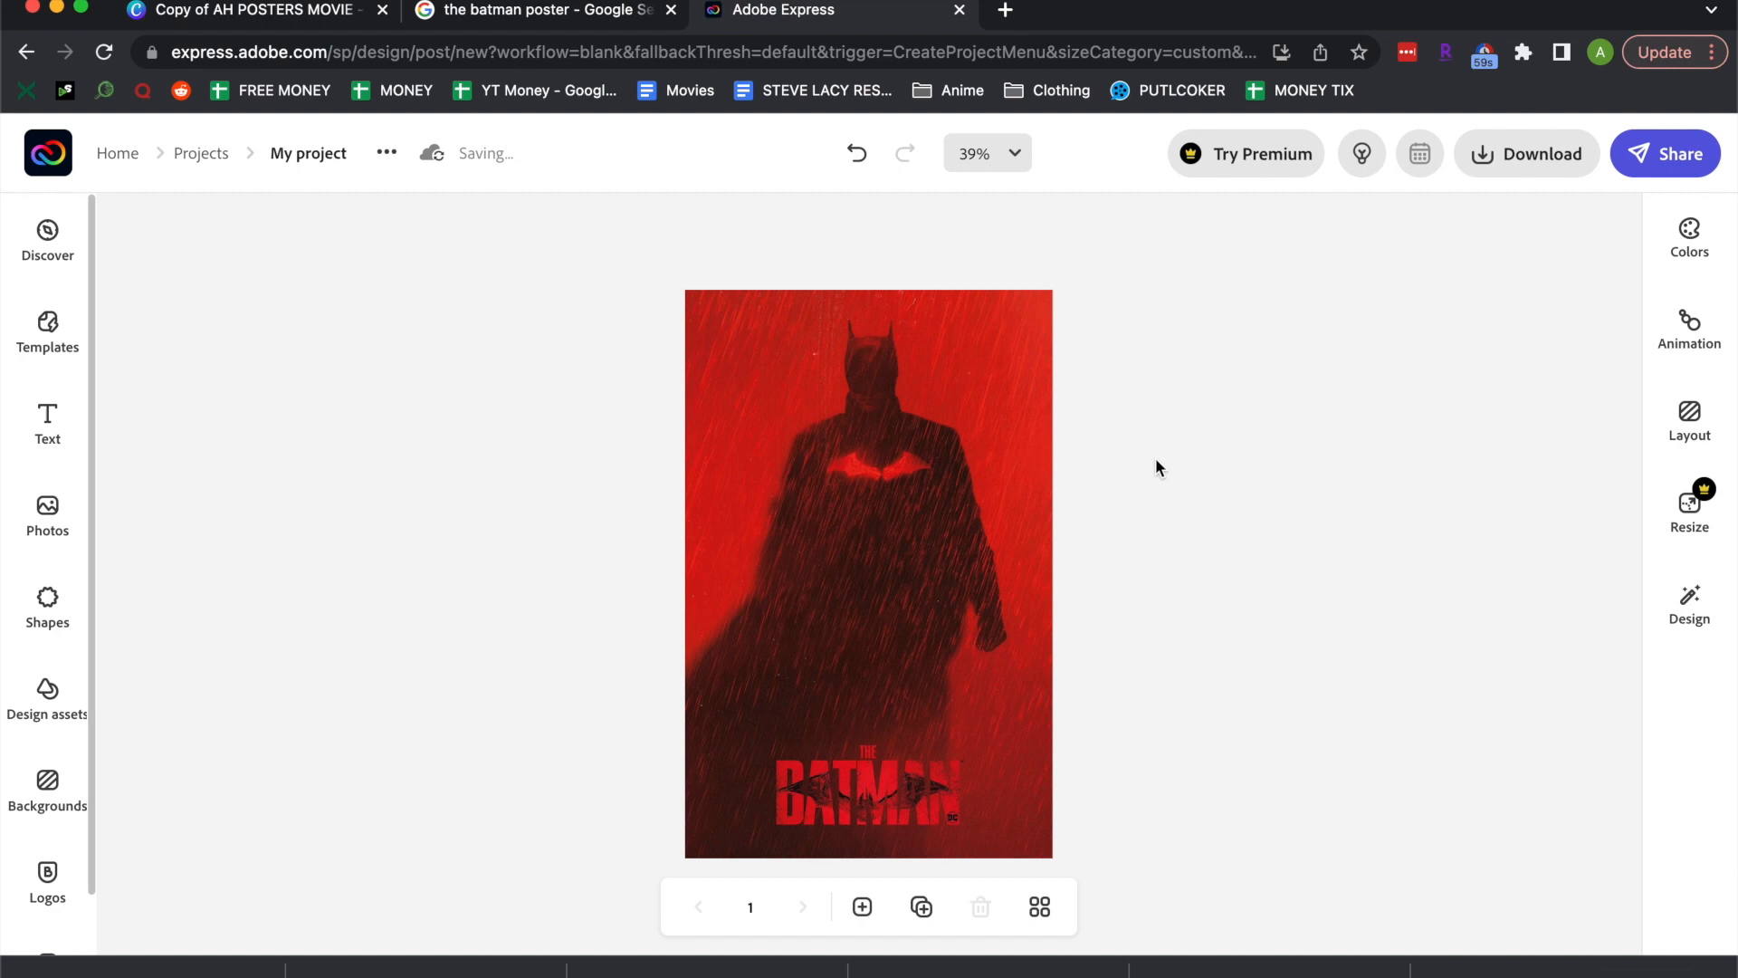
{"action": "mouse_move", "coordinate": [1568, 166]}
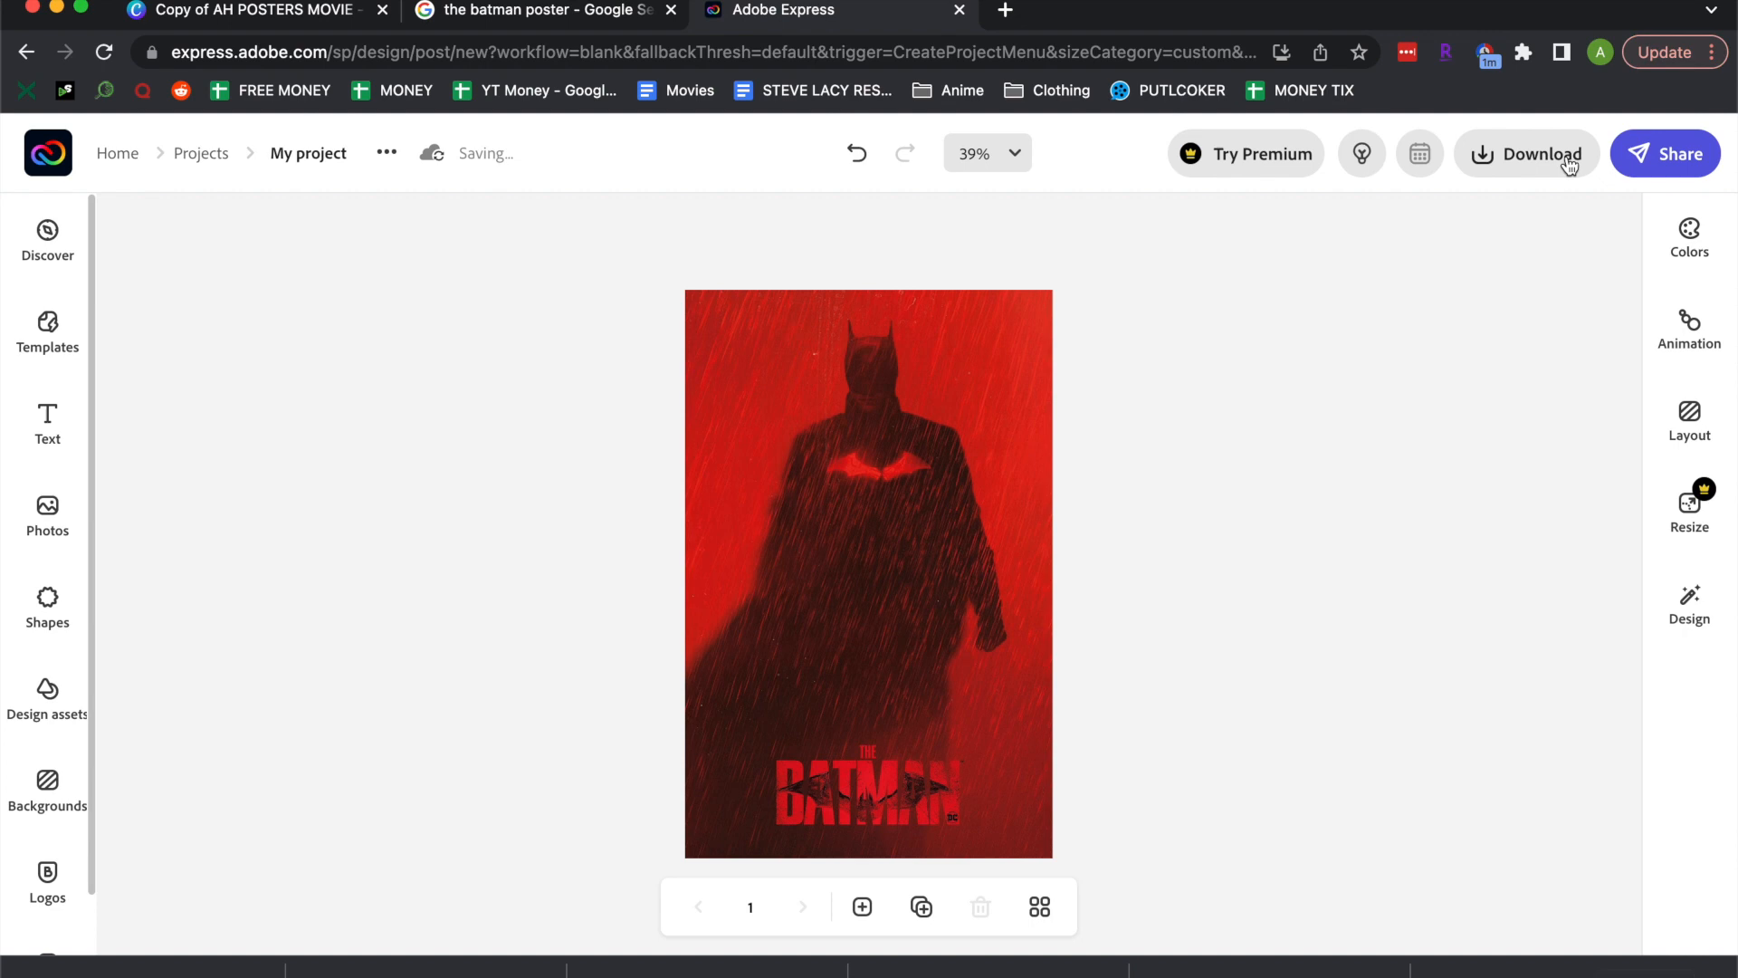
{"action": "mouse_move", "coordinate": [1329, 460]}
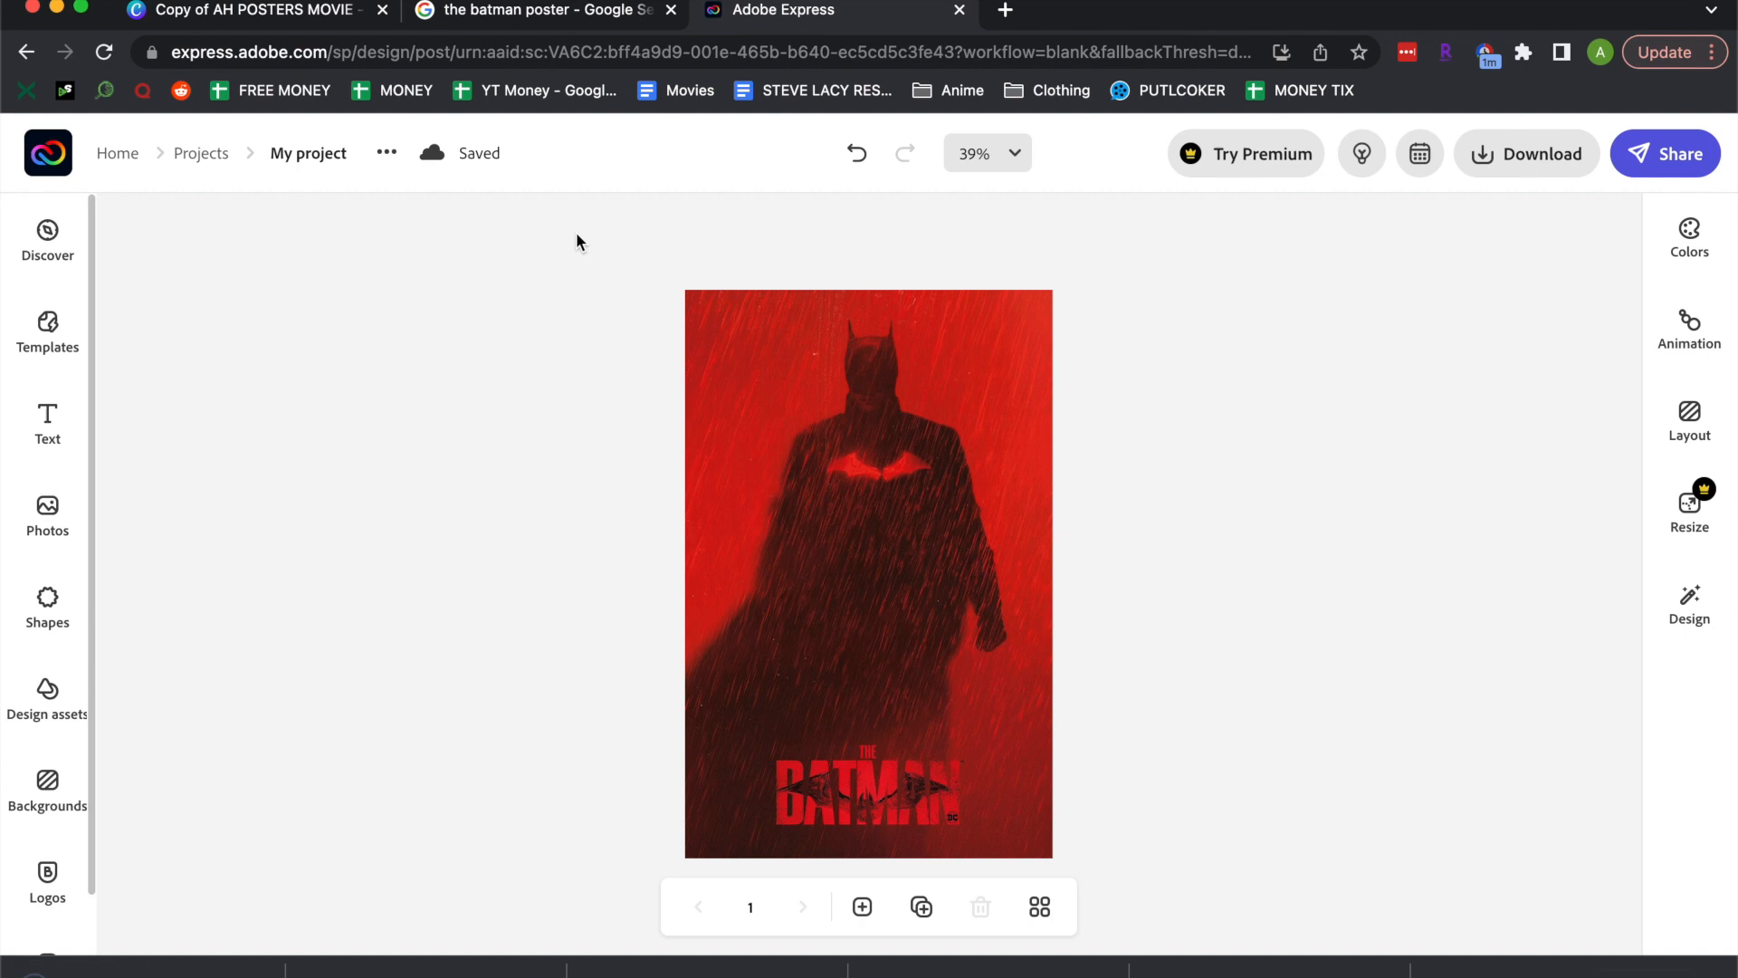
- Go to office.fedex.com and activate the Rakuten 2.5% cash-back popup to clear it
{"action": "left_click", "coordinate": [1003, 11]}
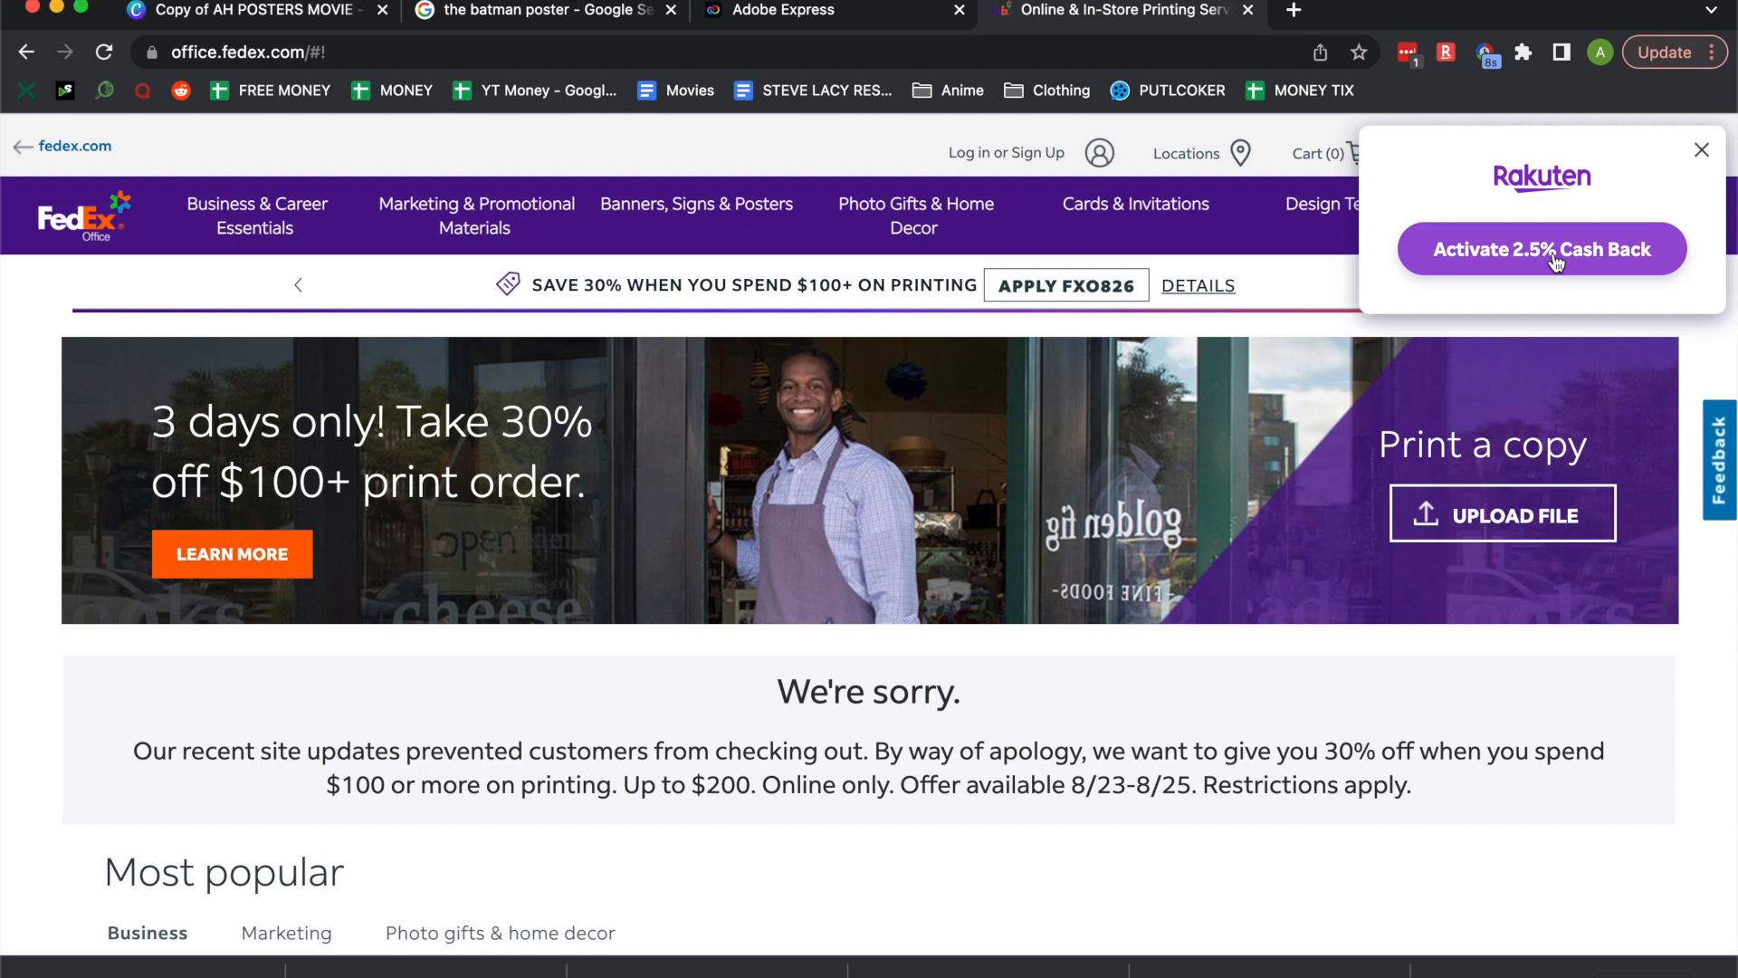
{"action": "left_click", "coordinate": [1541, 248]}
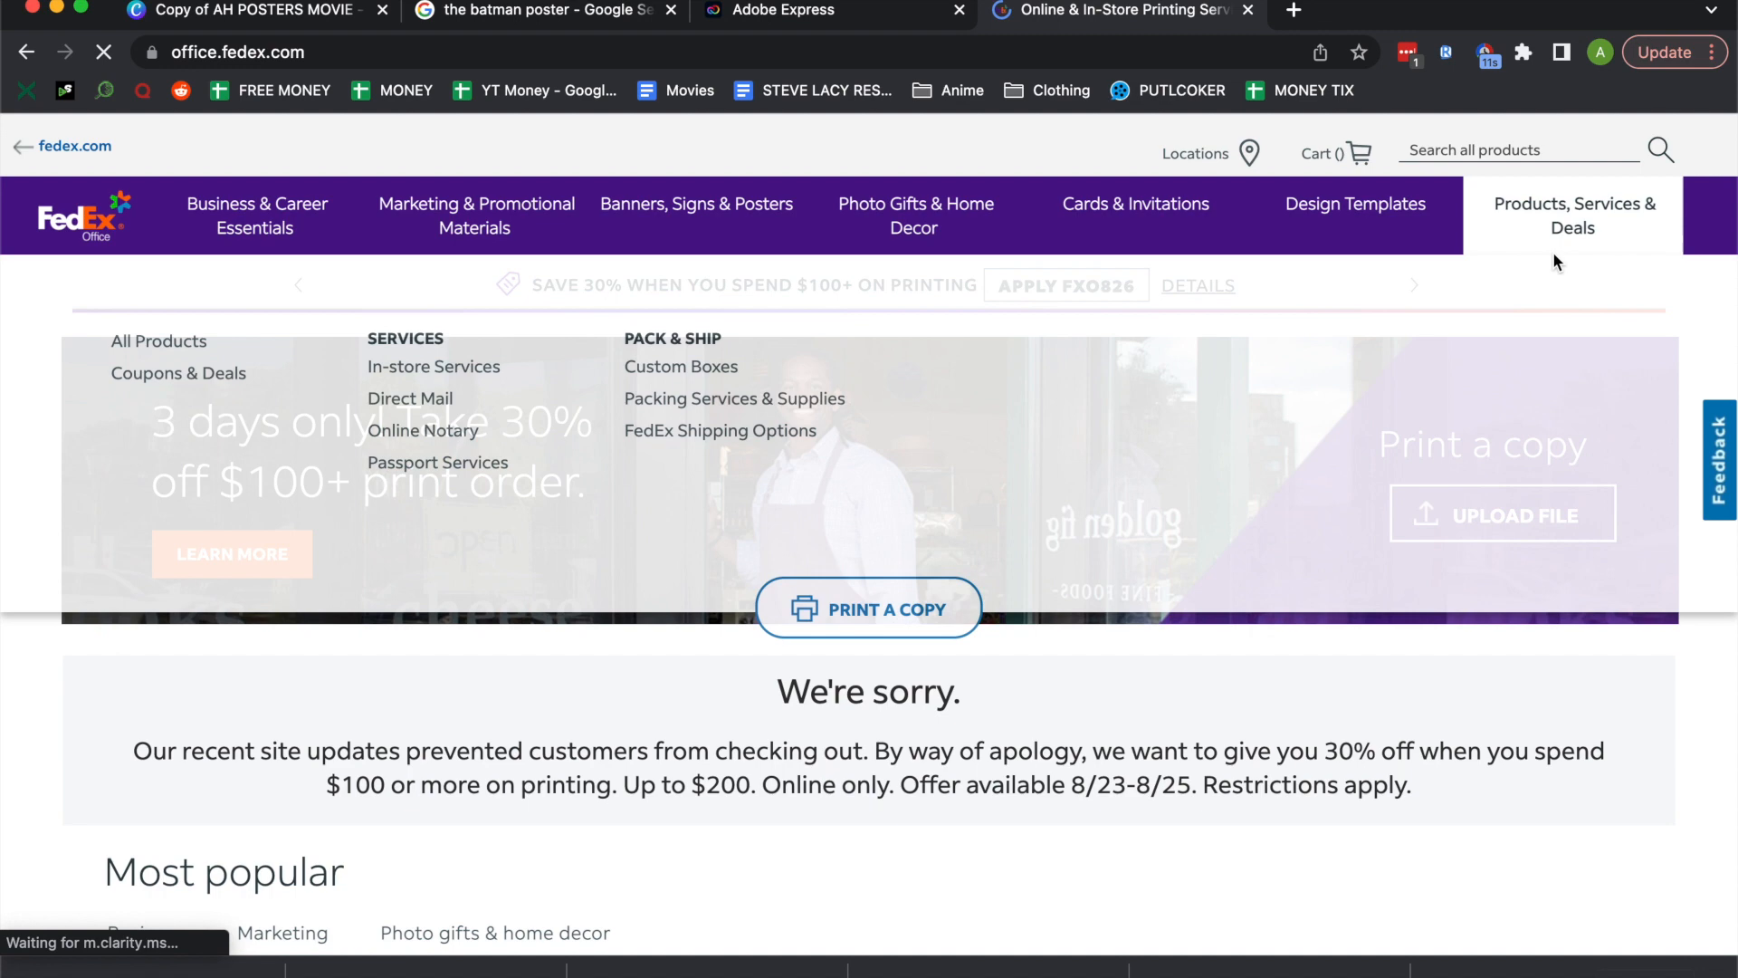
- Upload the Batman poster via Print a Copy and show its print properties (8.5" x 11", full color)
{"action": "left_click", "coordinate": [869, 608]}
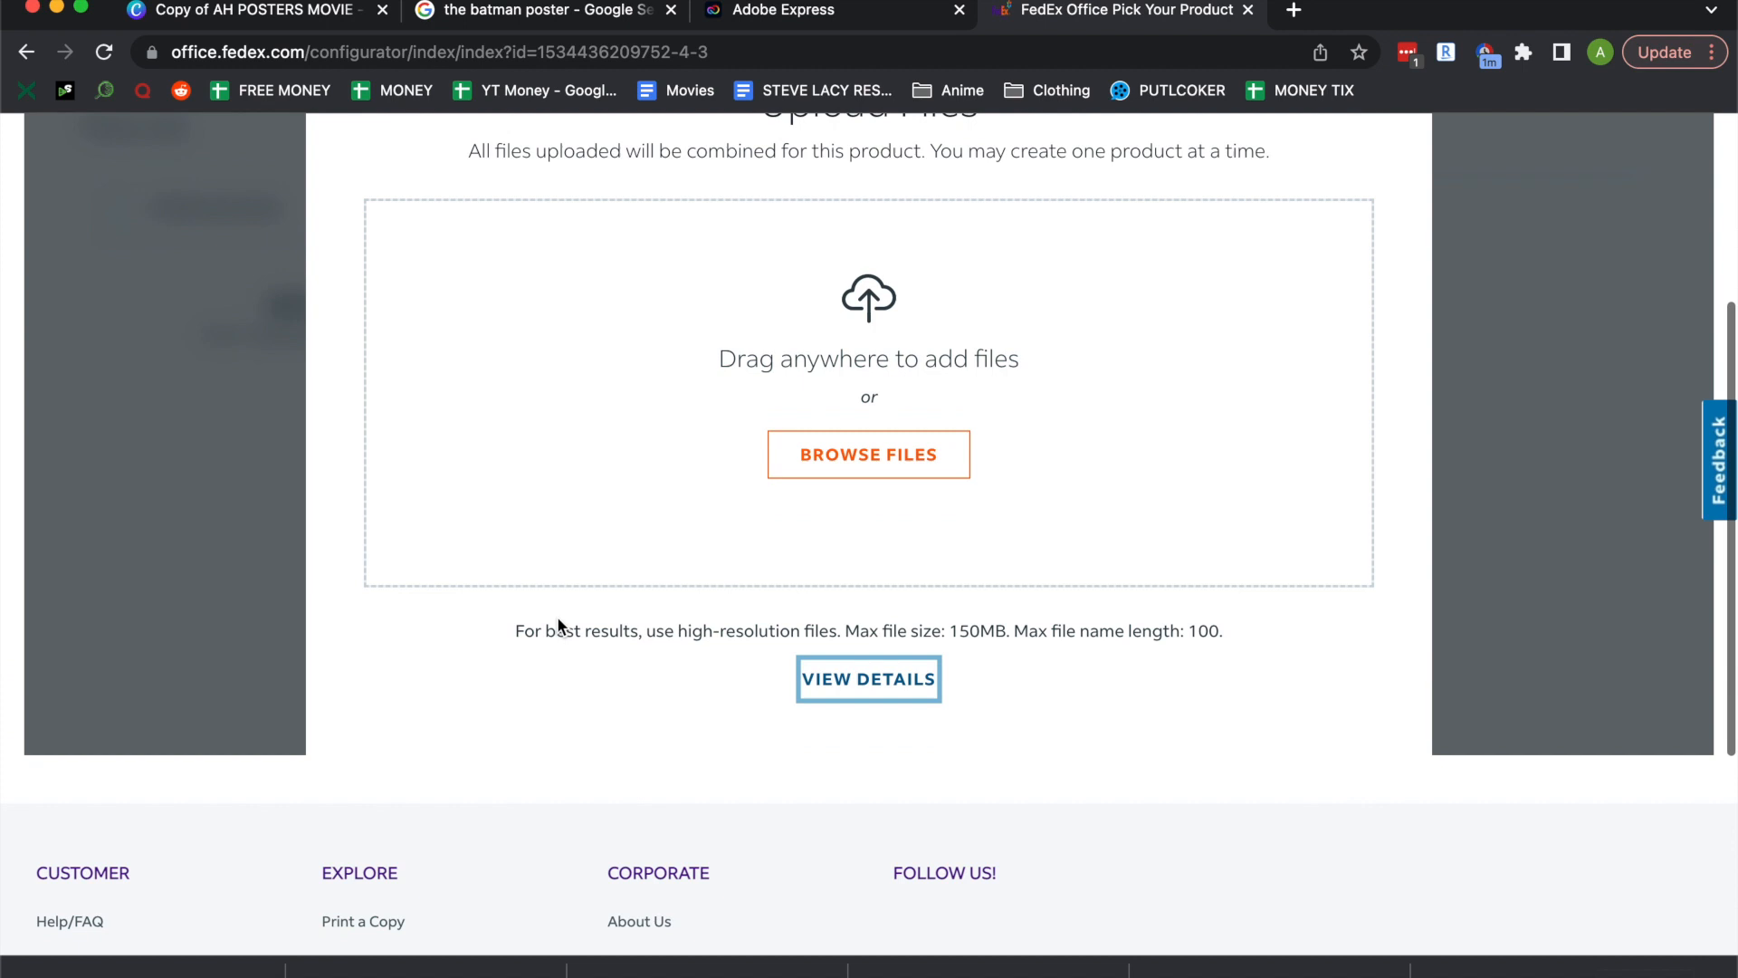
{"action": "left_click", "coordinate": [867, 453]}
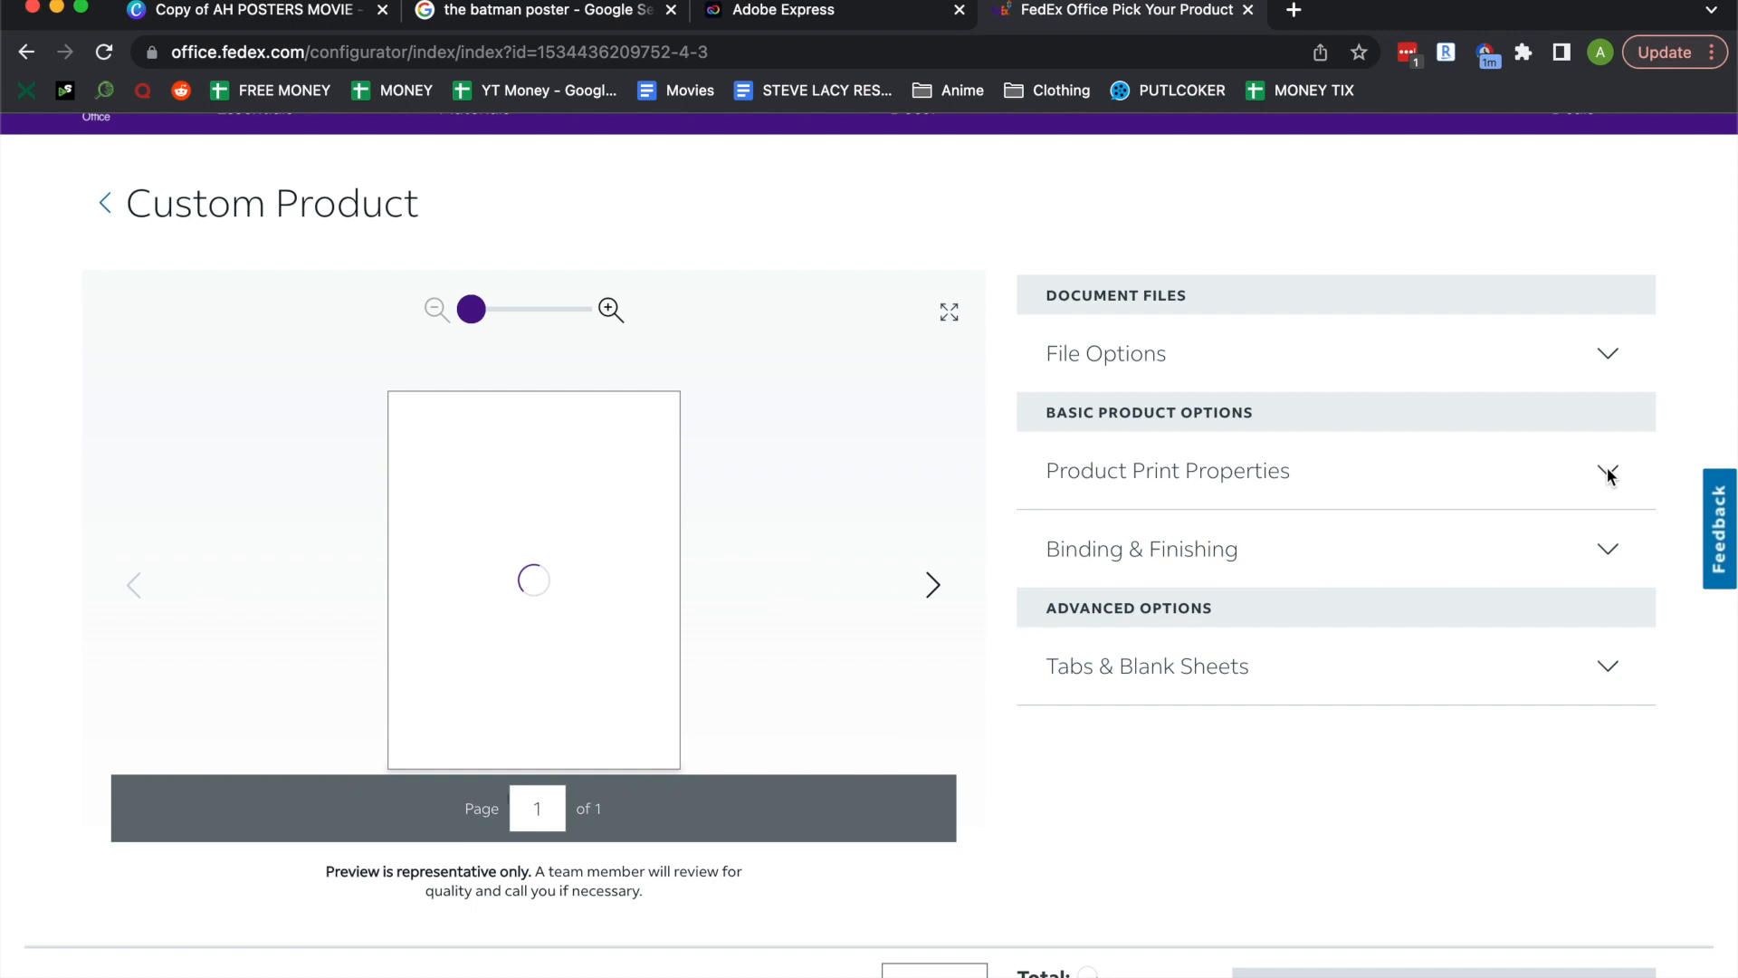
{"action": "left_click", "coordinate": [1607, 471]}
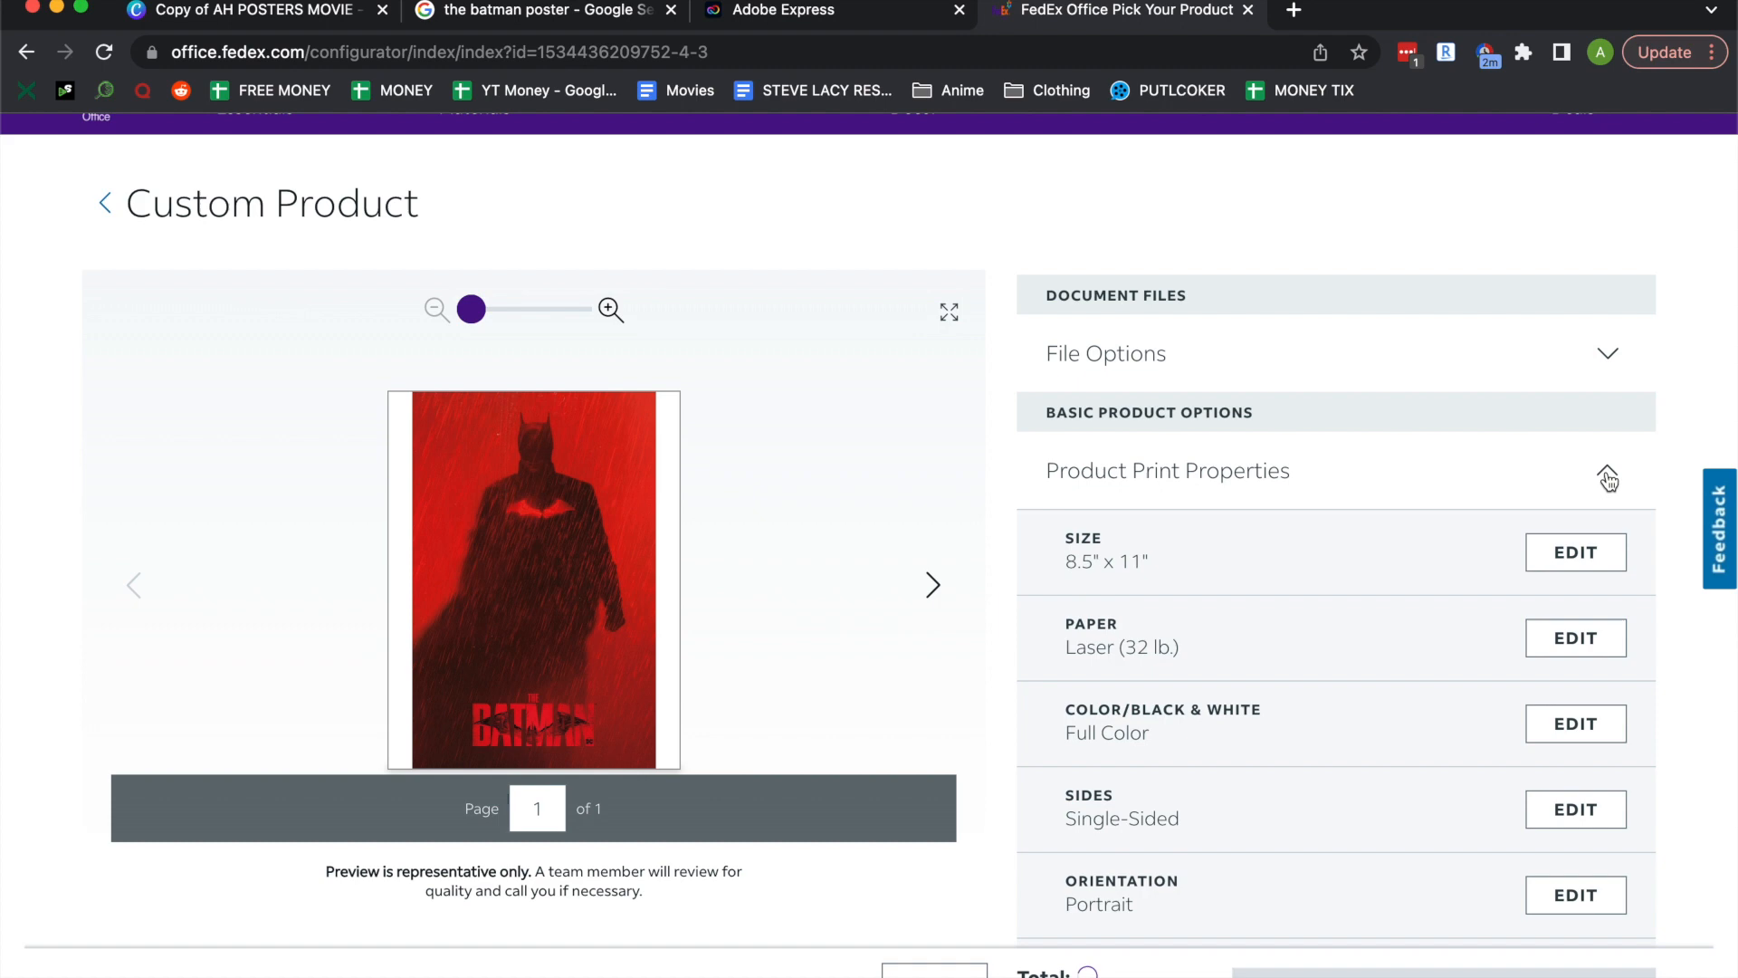
- Change the poster's paper to Laser (80 lb.)
{"action": "left_click", "coordinate": [1574, 553]}
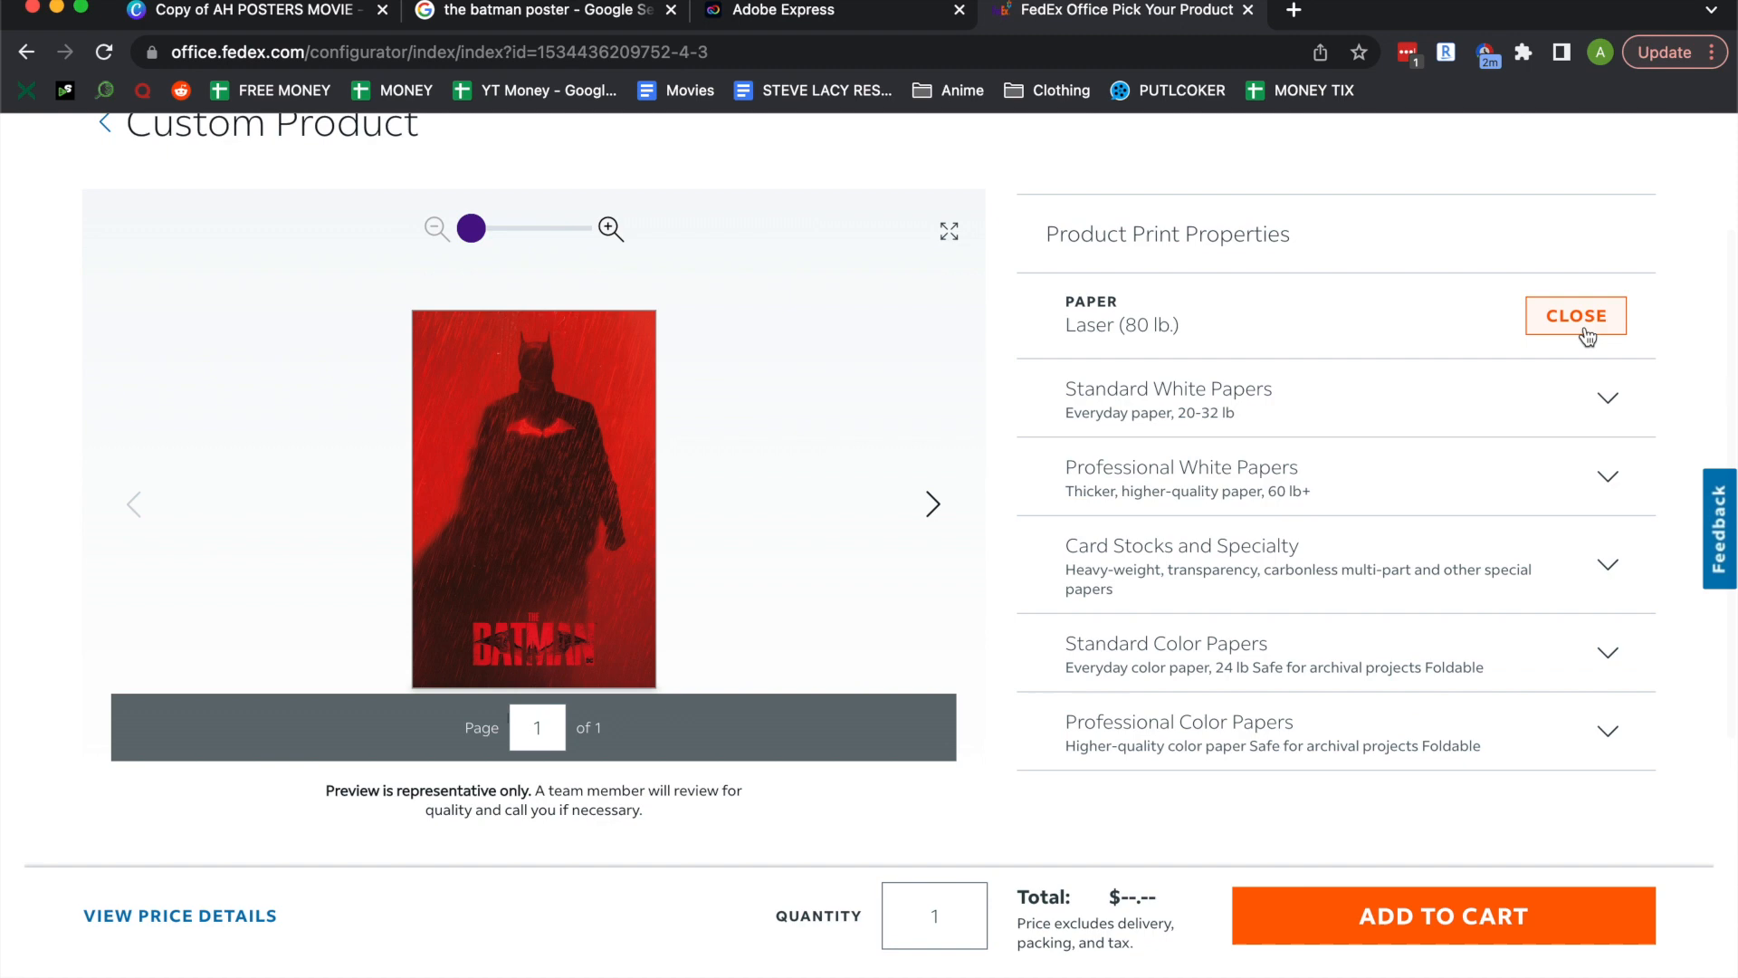
{"action": "left_click", "coordinate": [1575, 315]}
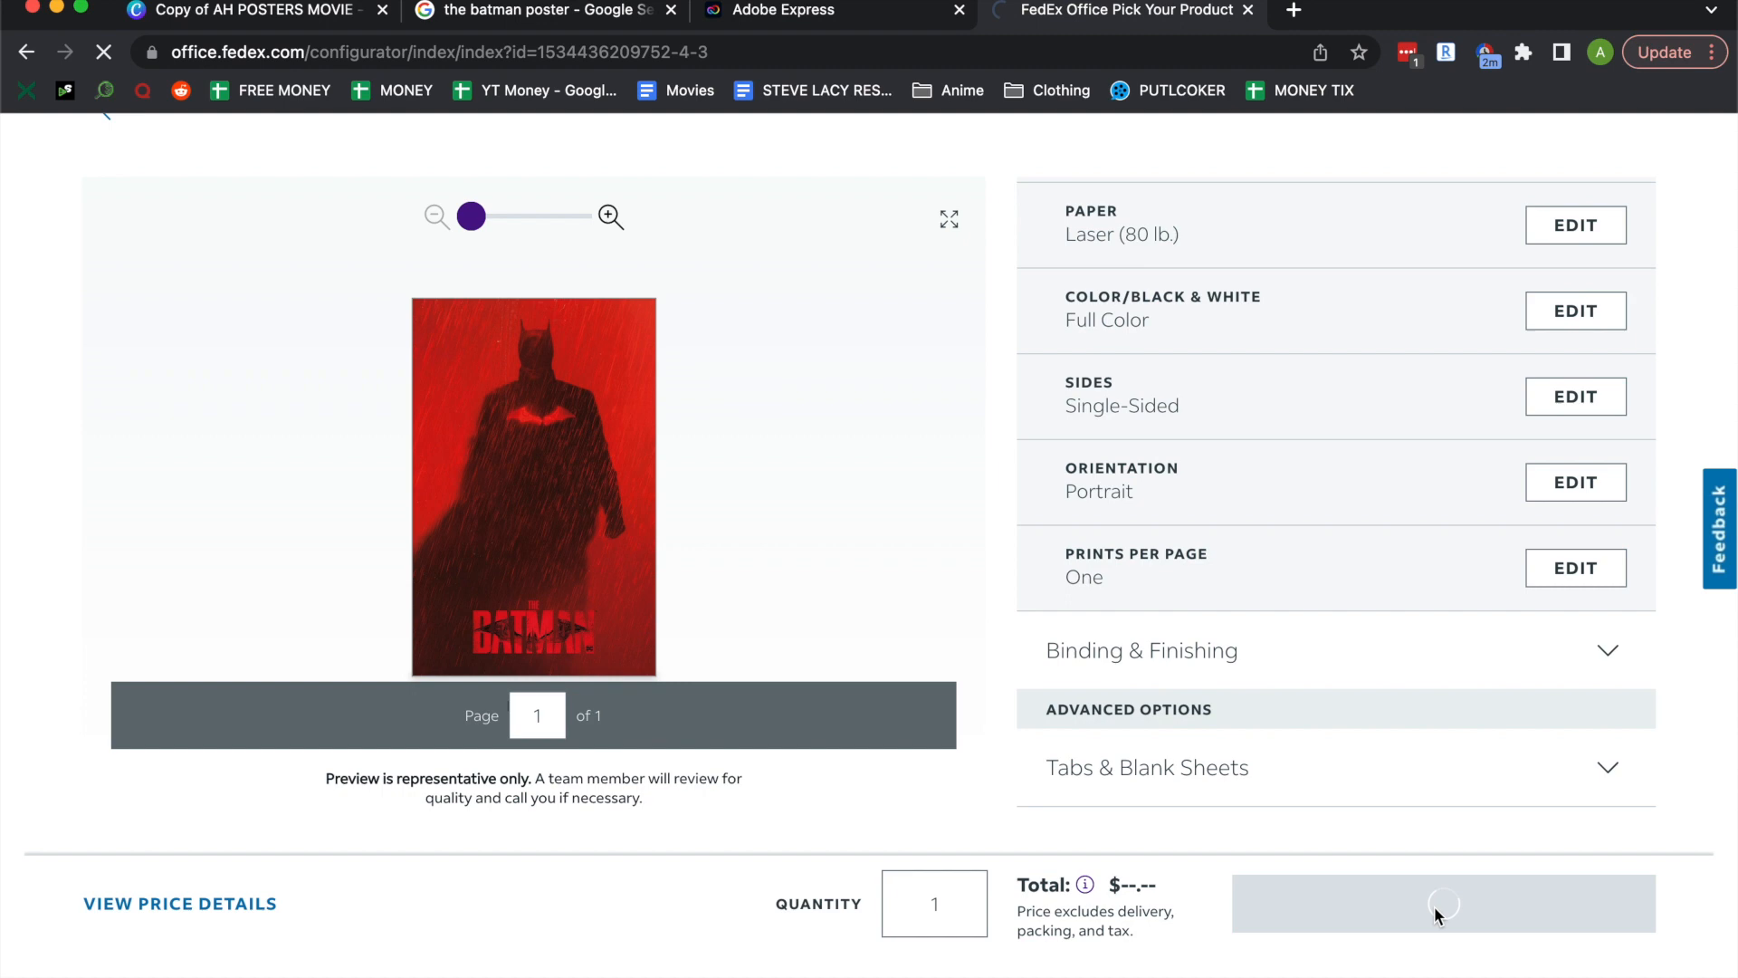
- Add the $1.25 Batman custom print to the cart and proceed to checkout
{"action": "left_click", "coordinate": [1443, 902]}
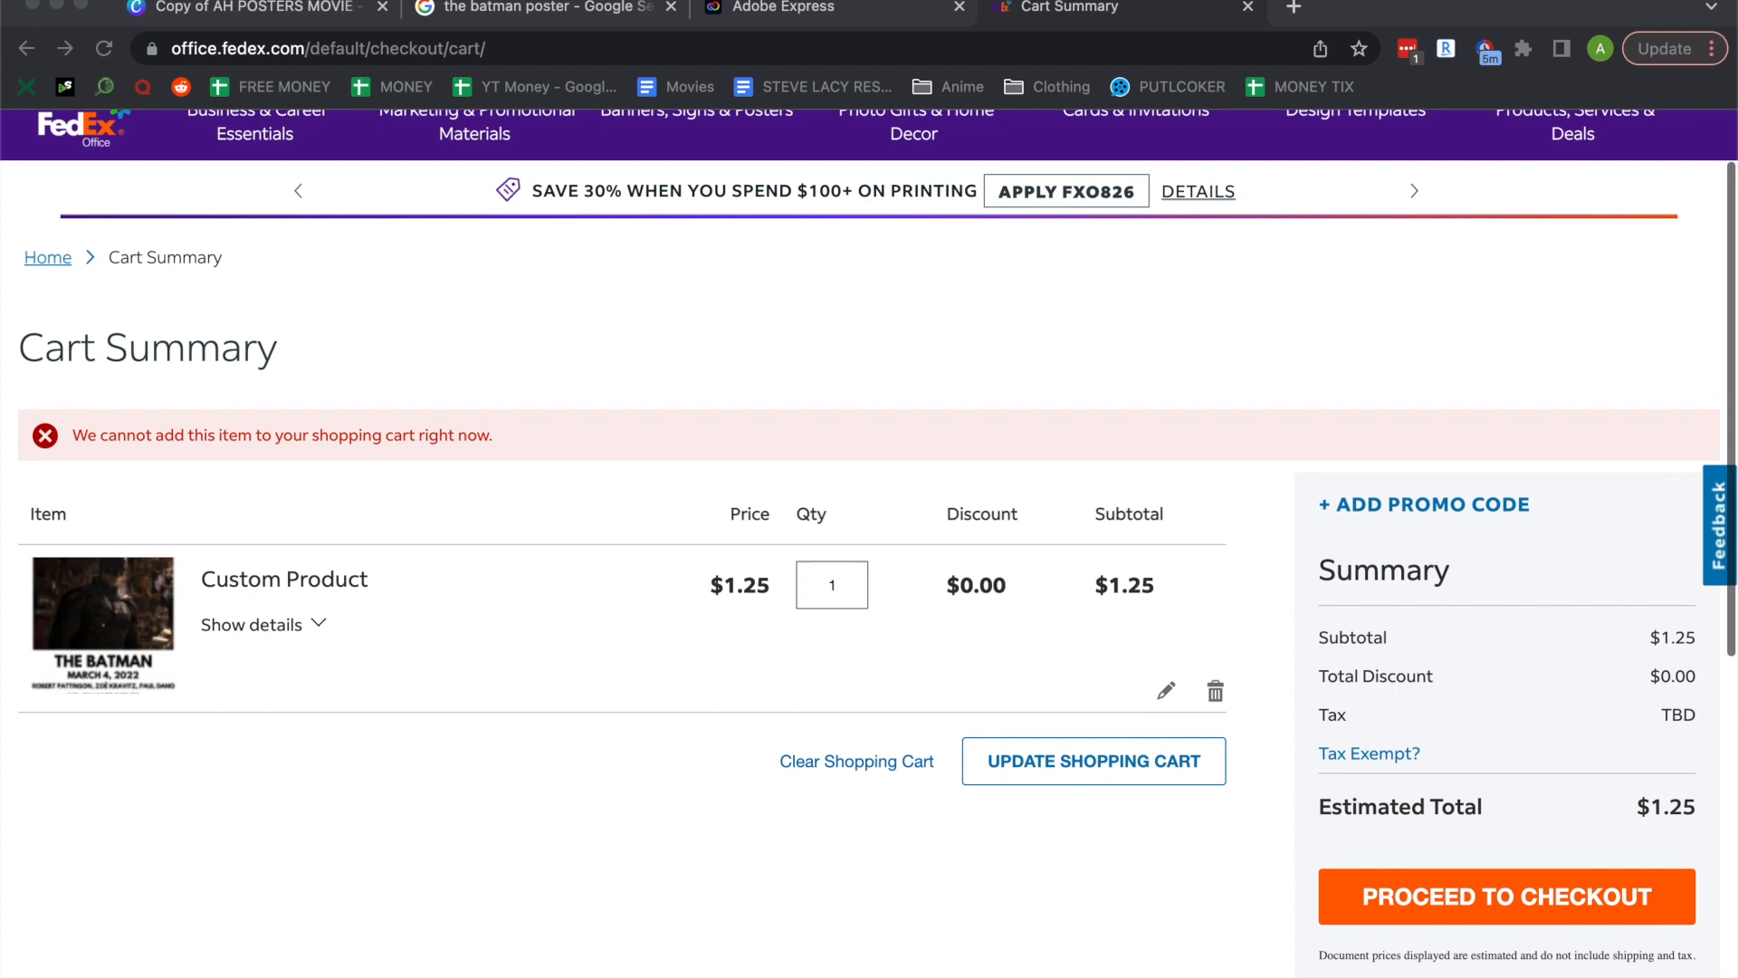
{"action": "left_click", "coordinate": [1505, 820]}
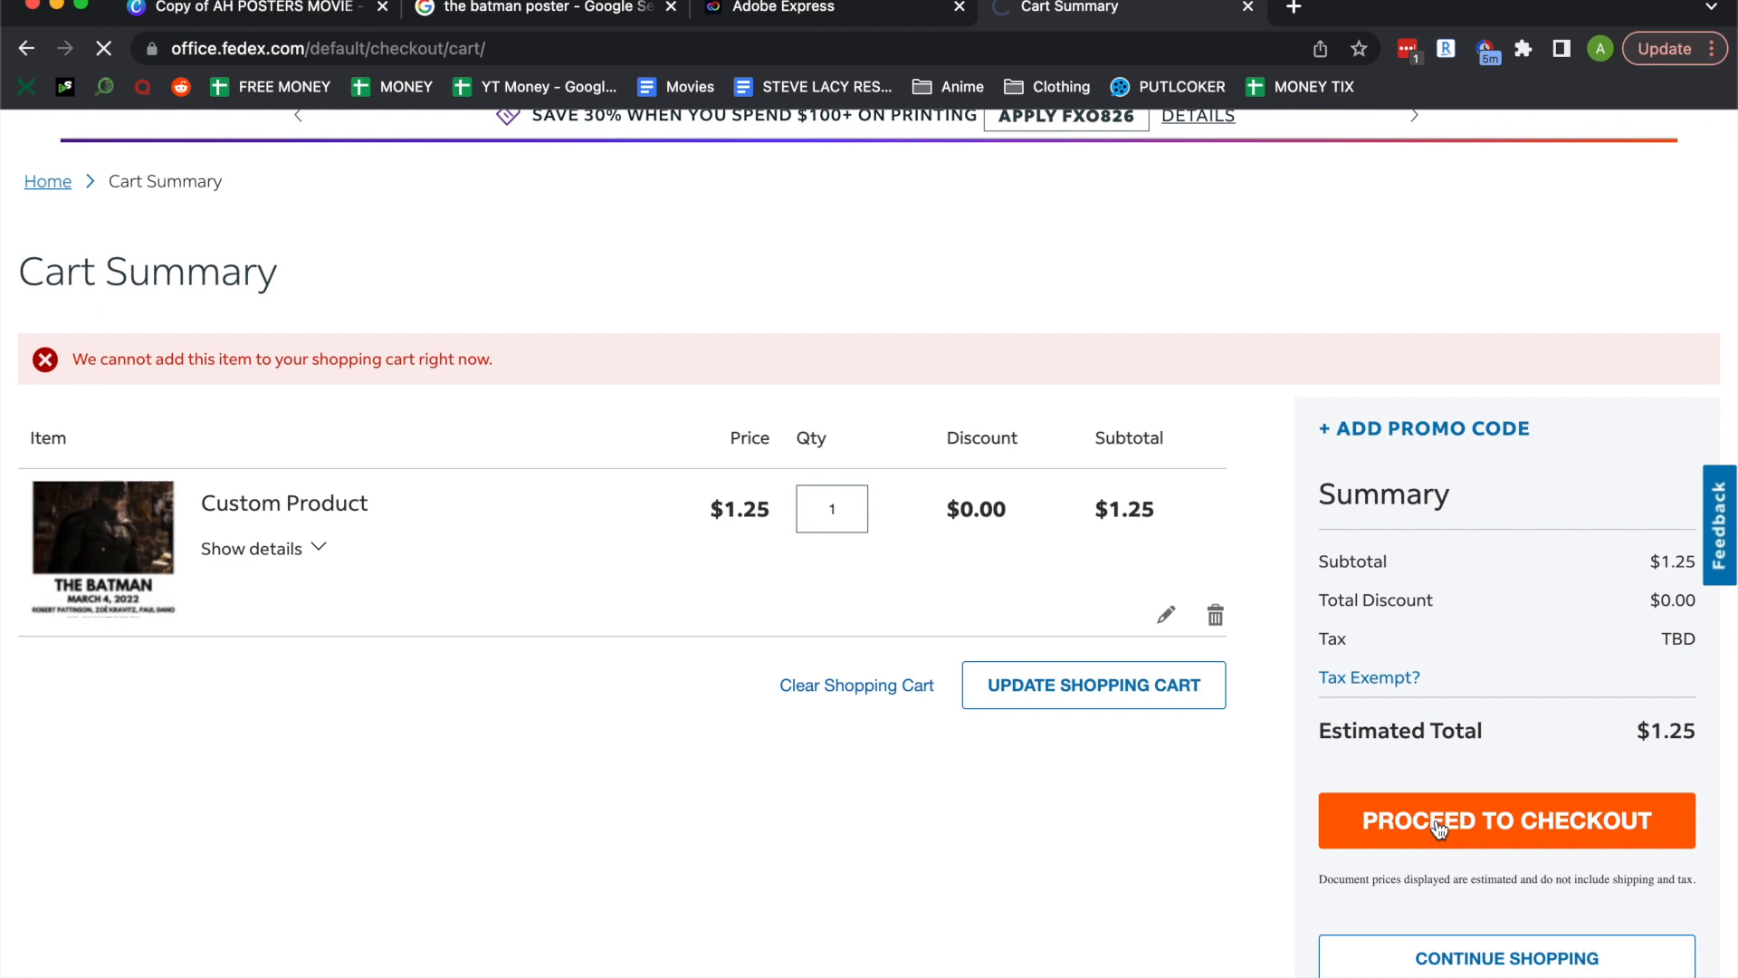
{"action": "left_click", "coordinate": [1505, 820]}
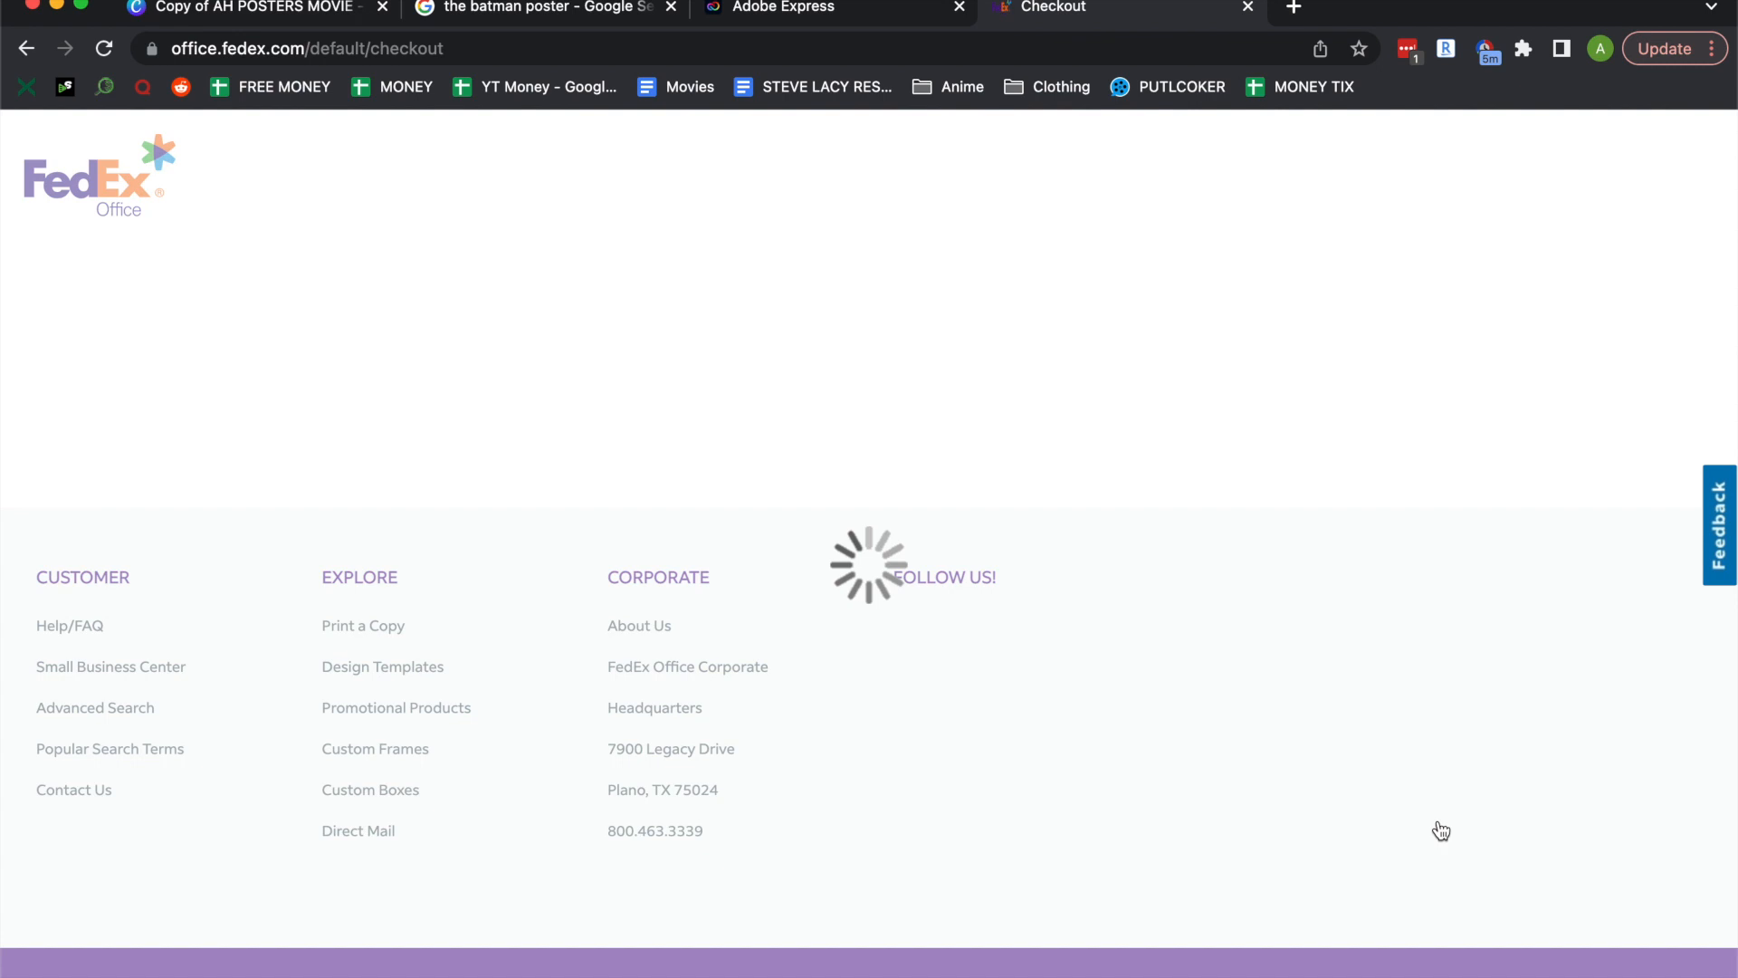